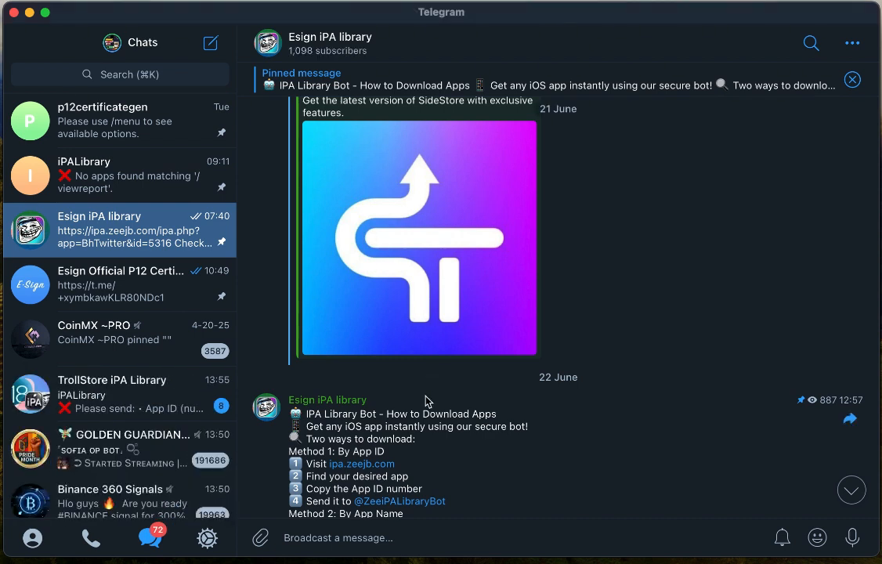
- Switch from the p12certificategen chat to the TrollStore iPA Library group and scroll its messages
scroll(up, 3)
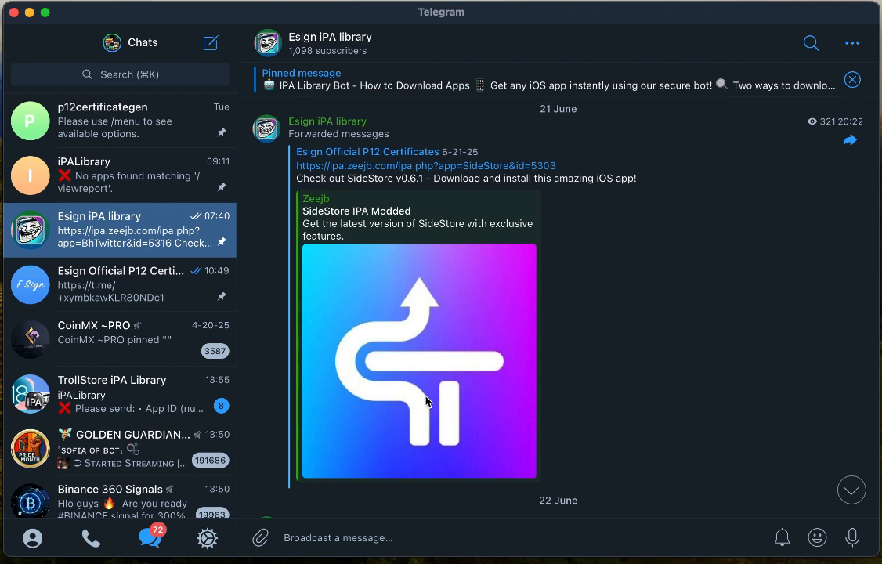
mouse_move(345, 253)
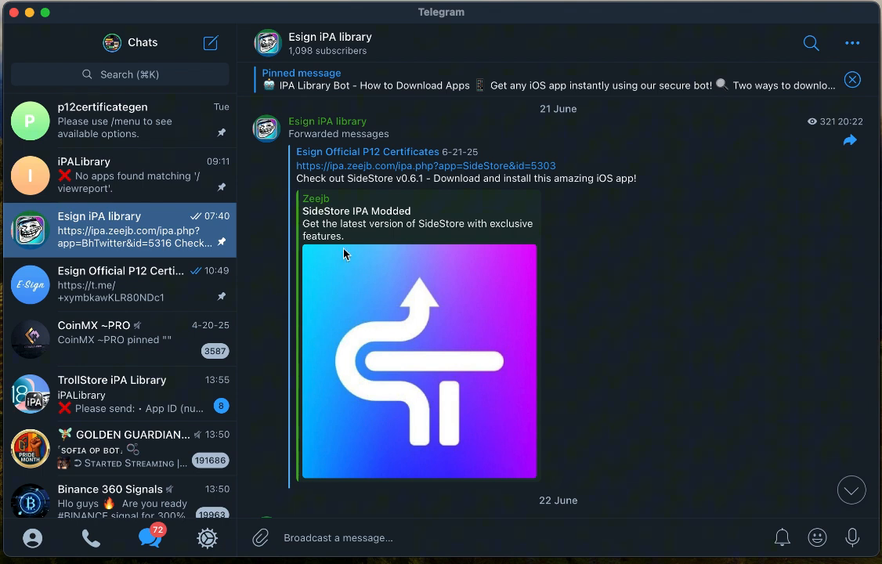
mouse_move(419, 56)
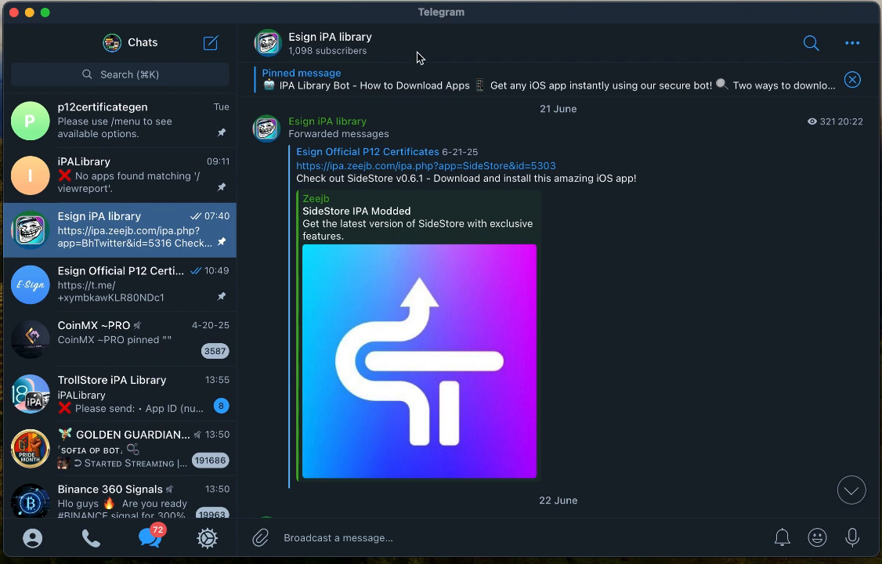
mouse_move(292, 179)
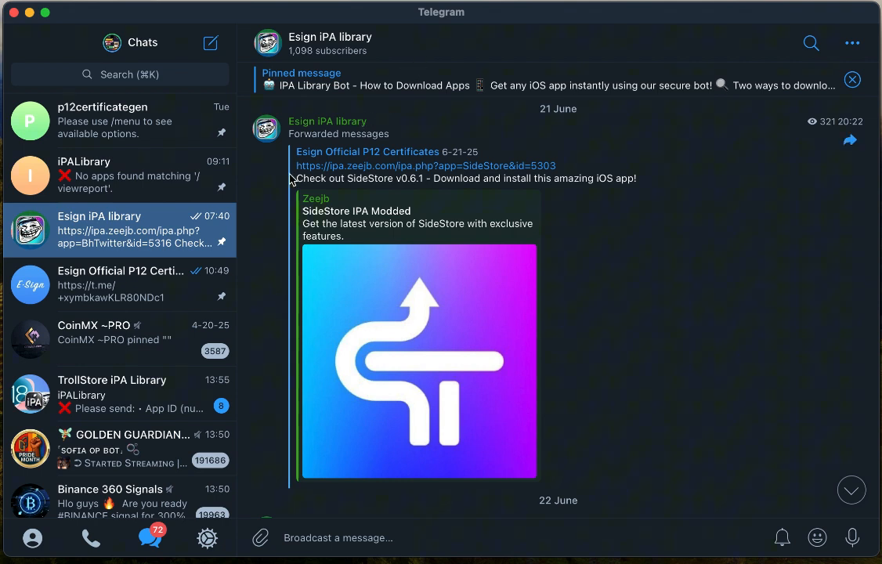
mouse_move(122, 185)
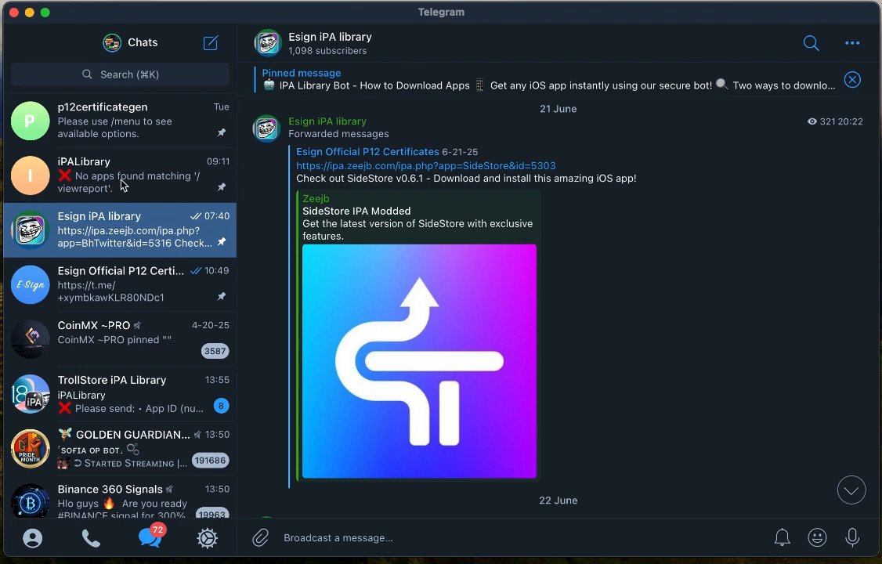
scroll(up, 3)
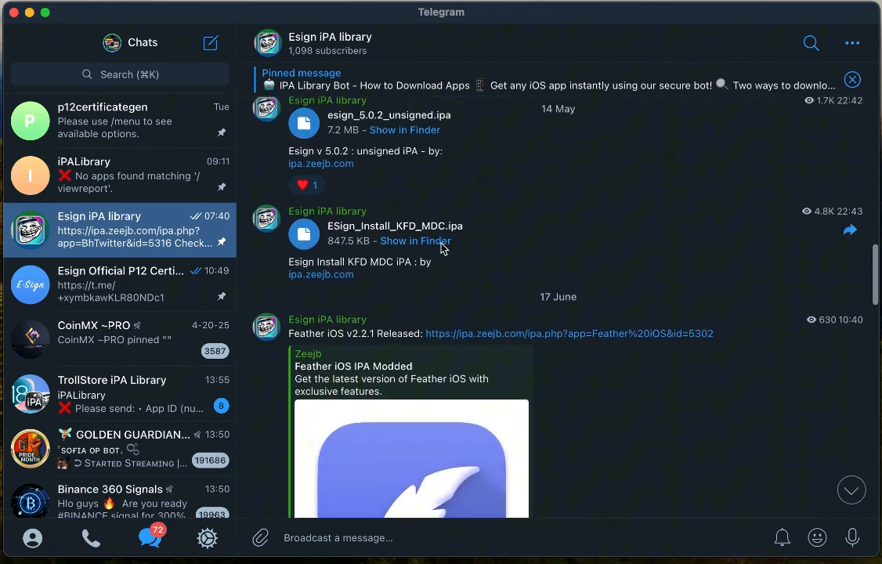
scroll(down, 3)
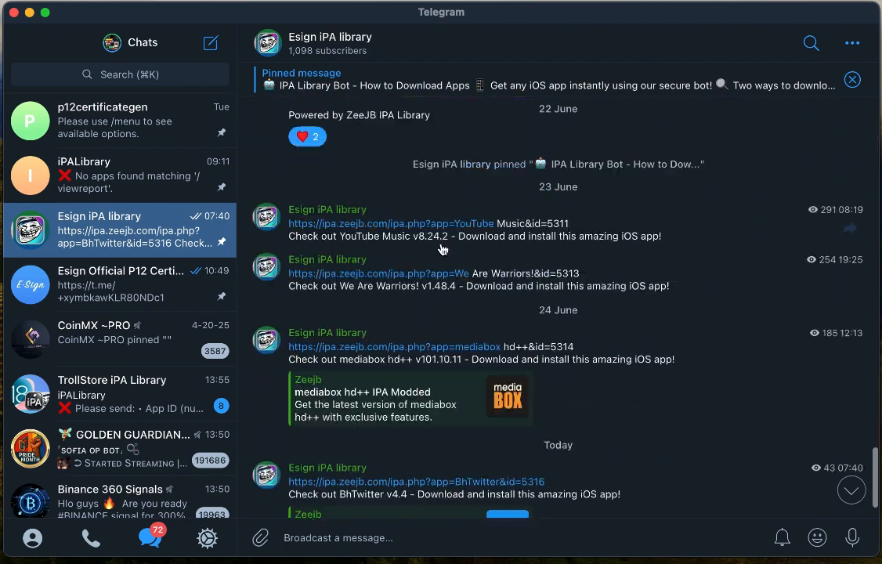
scroll(up, 3)
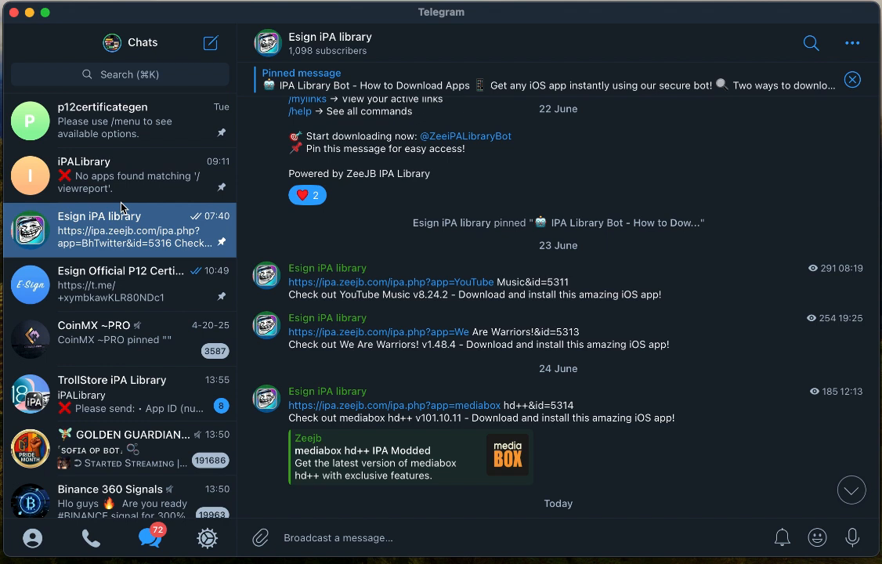
mouse_move(144, 210)
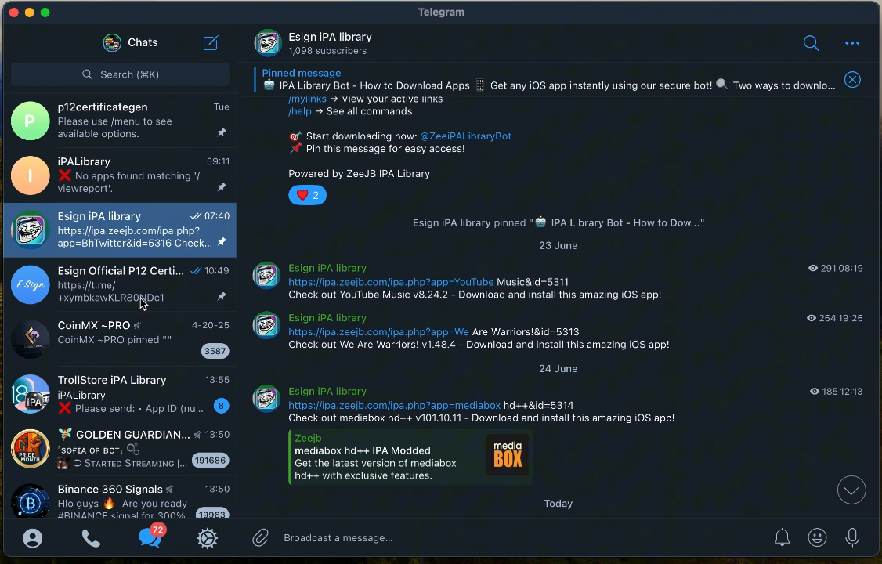
mouse_move(156, 451)
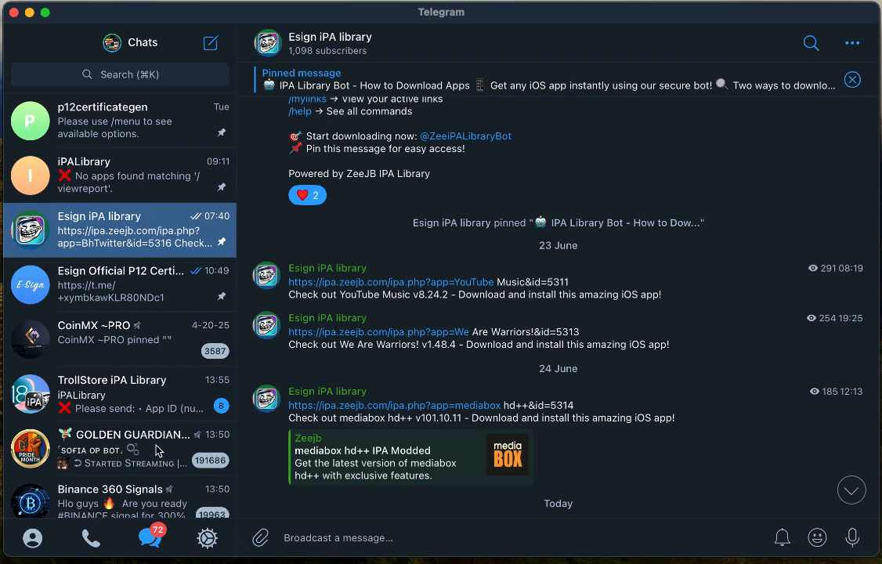
click(111, 393)
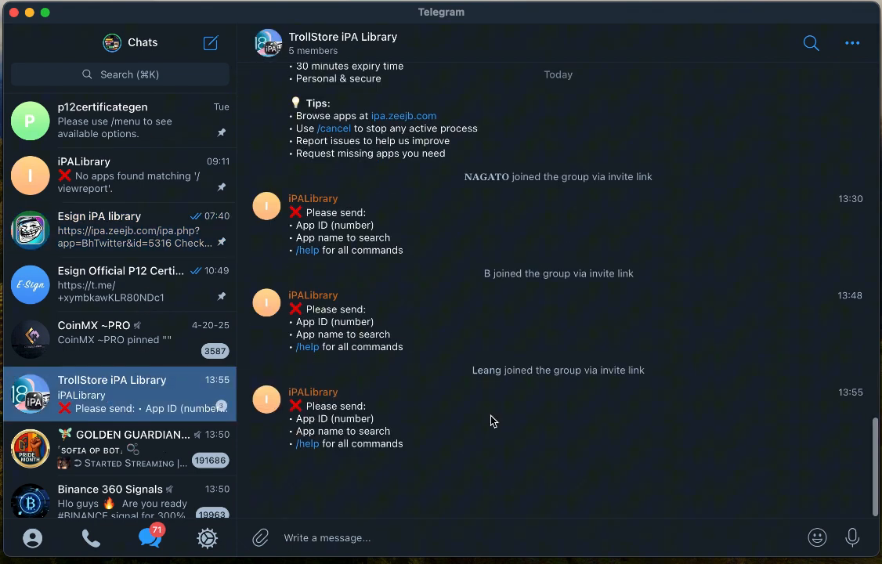
scroll(up, 3)
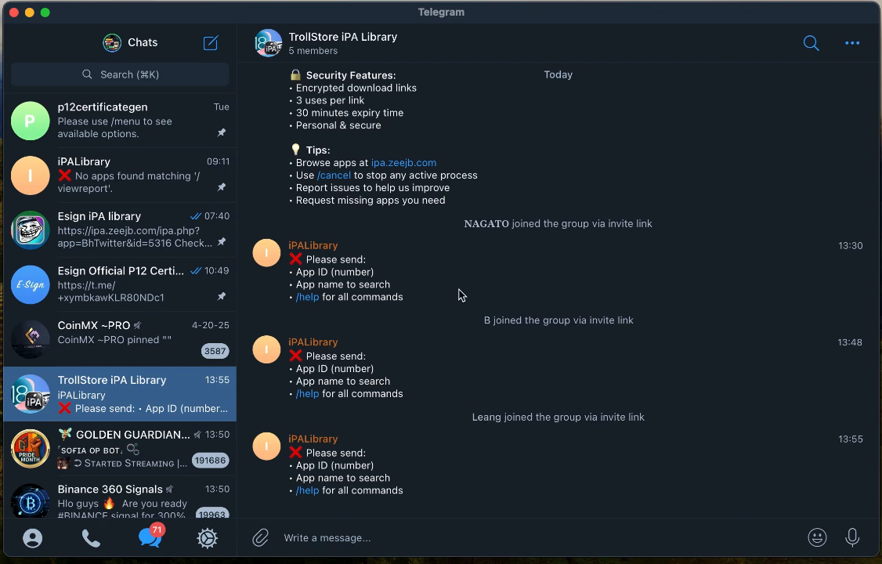
mouse_move(171, 304)
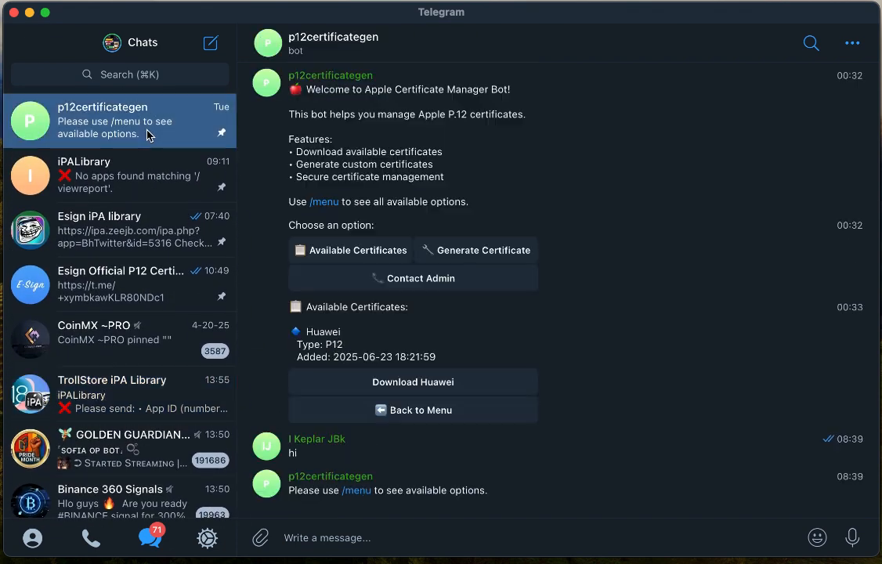
- Switch to the iPALibrary bot chat and review its recent download-link and 'No apps found' messages
click(118, 176)
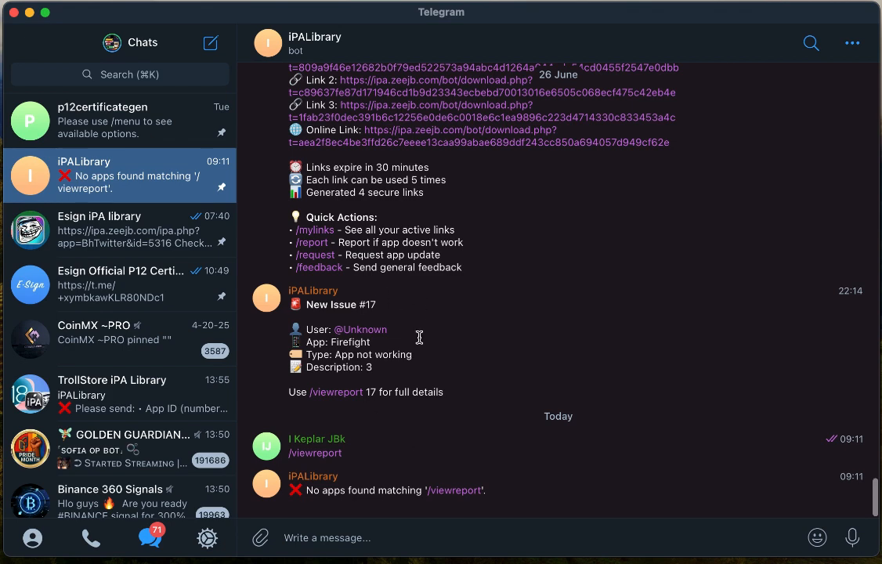
mouse_move(320, 241)
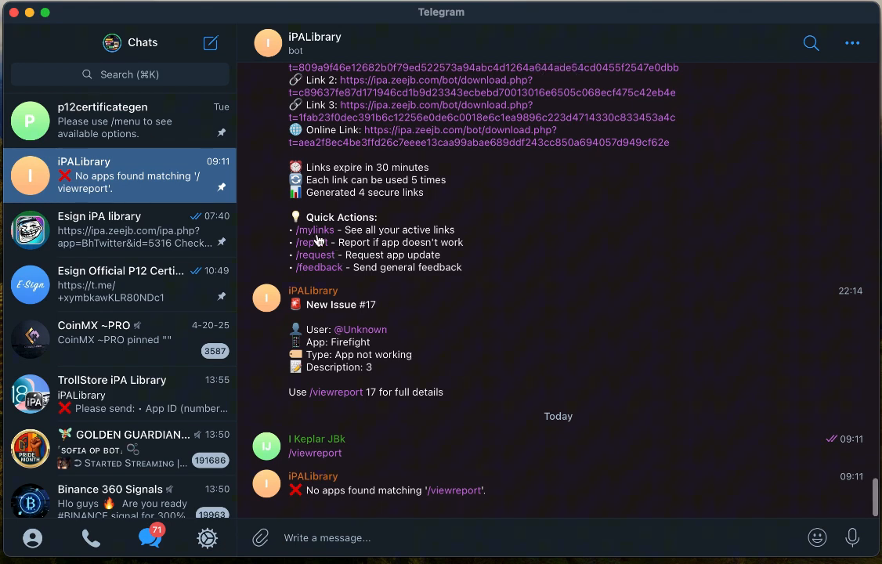
scroll(up, 3)
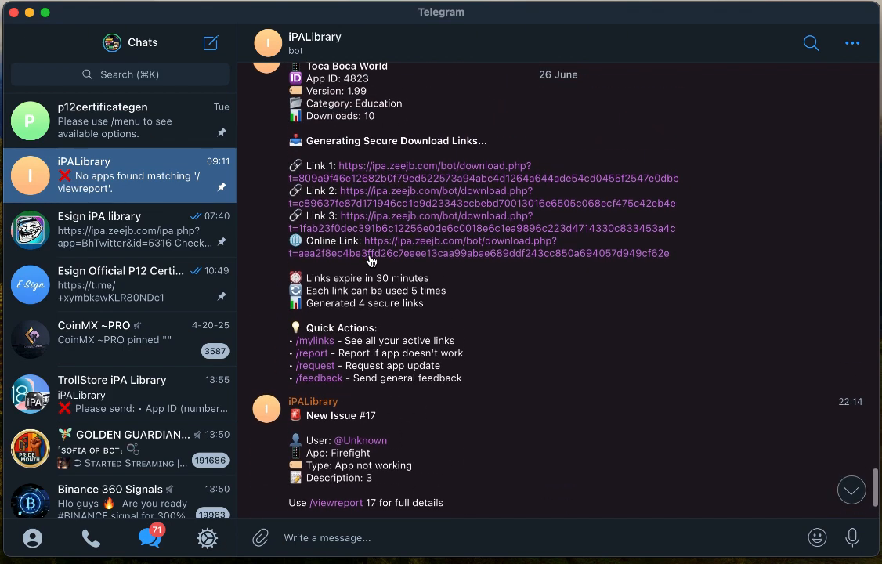
scroll(down, 3)
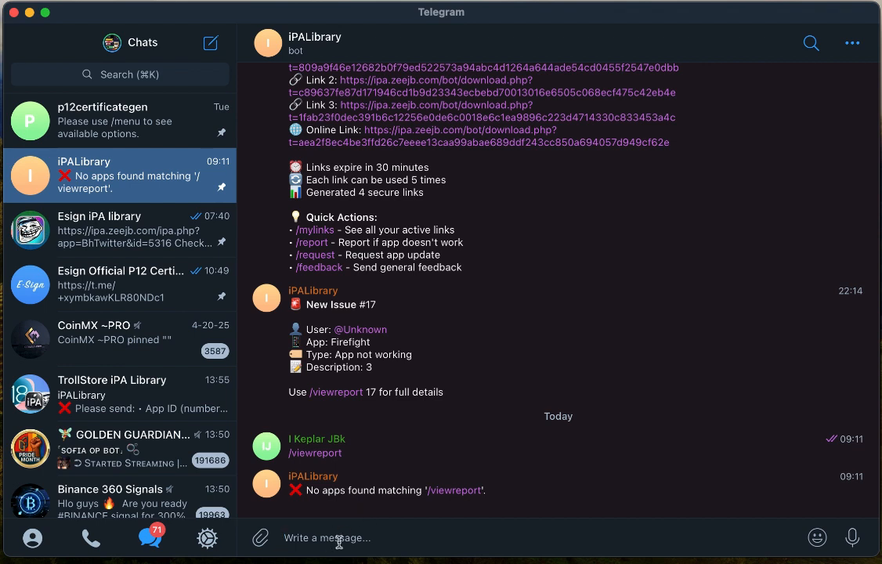
- Send /start to the iPALibrary bot, fixing the mistyped 'stratr' before sending
text(/)
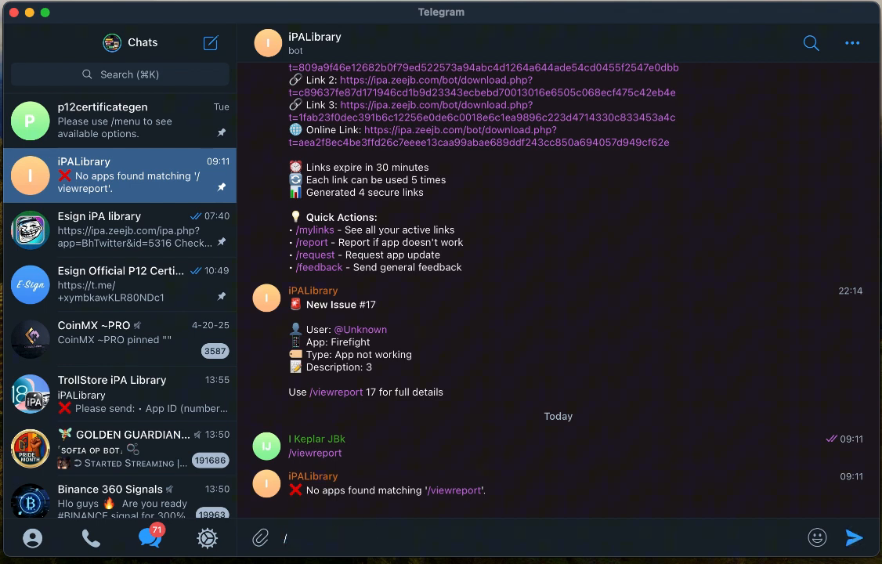
text(stratr)
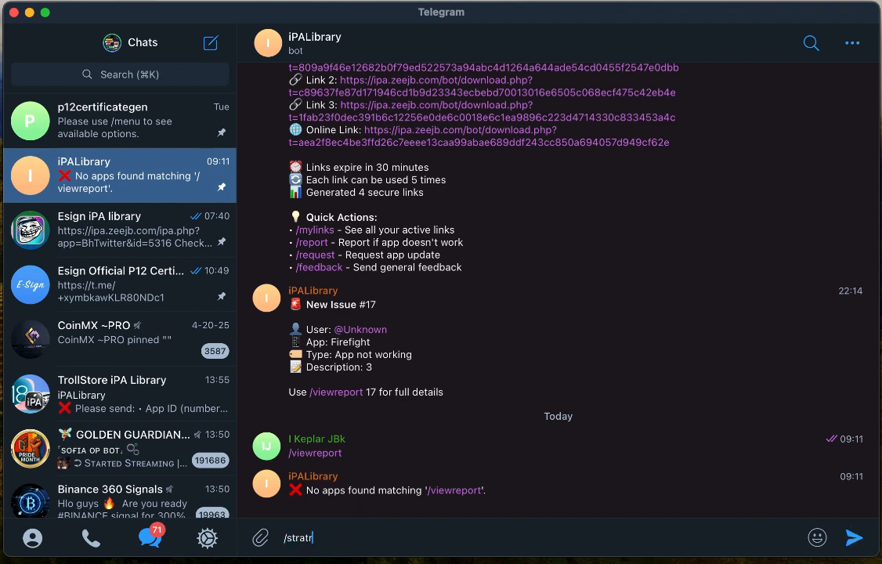
key(Backspace)
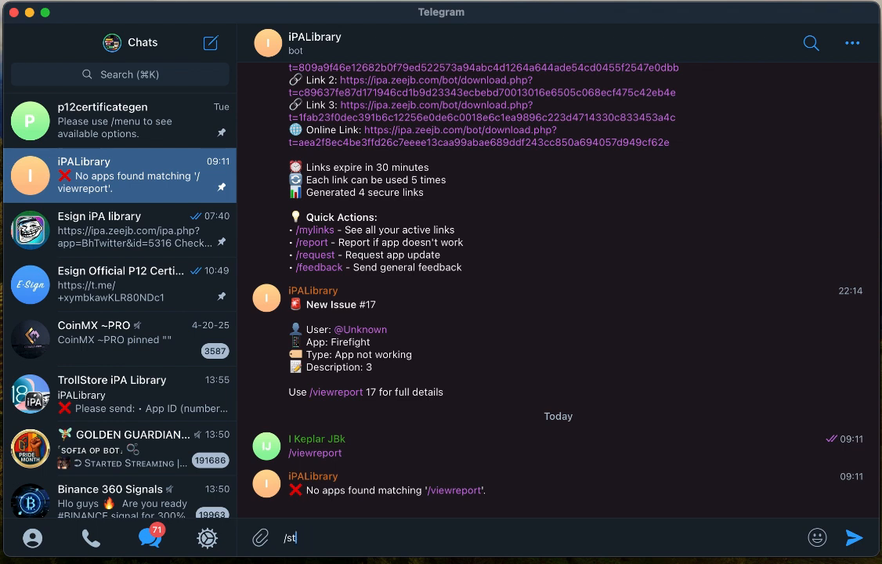
key(Return)
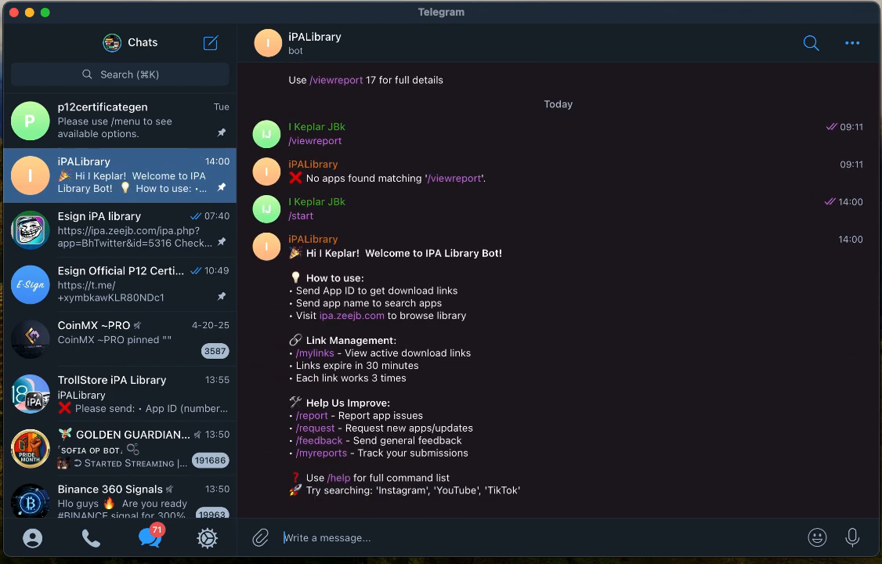
mouse_move(339, 320)
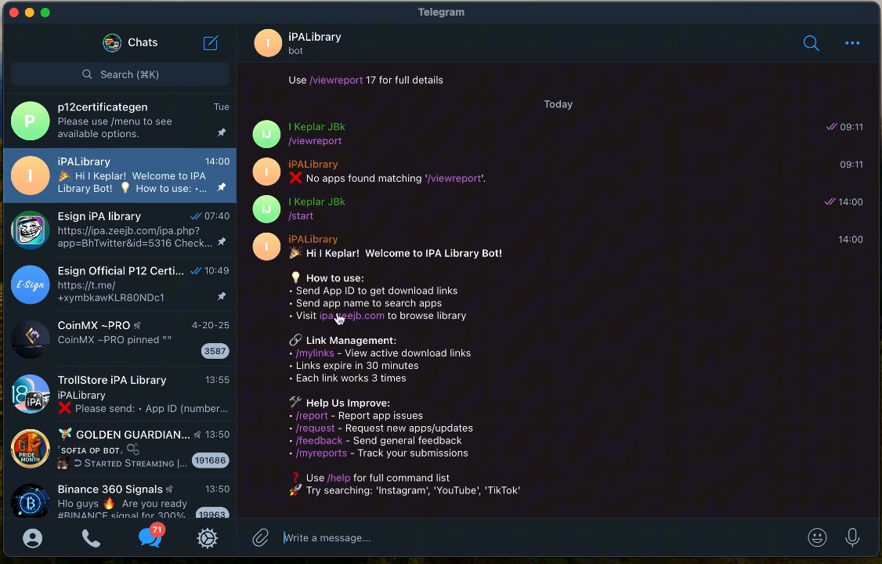
mouse_move(454, 252)
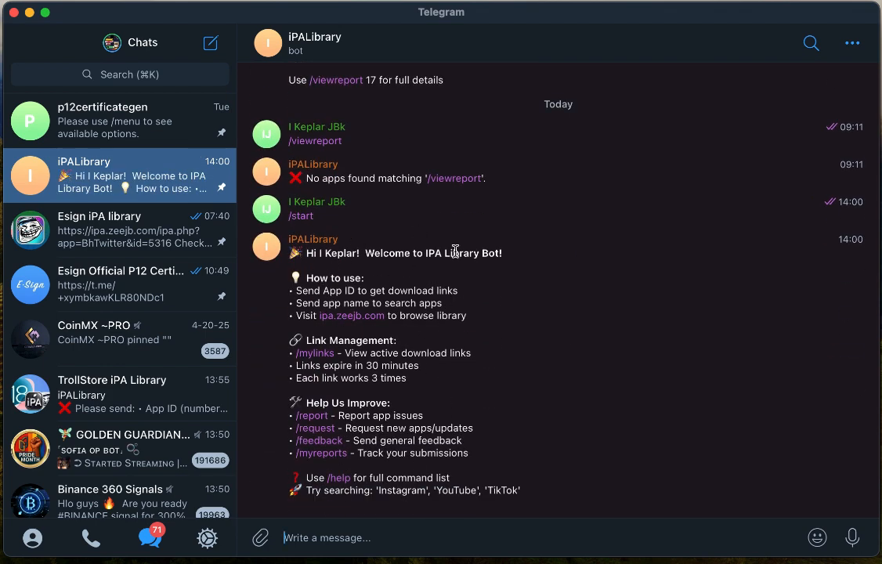
mouse_move(376, 373)
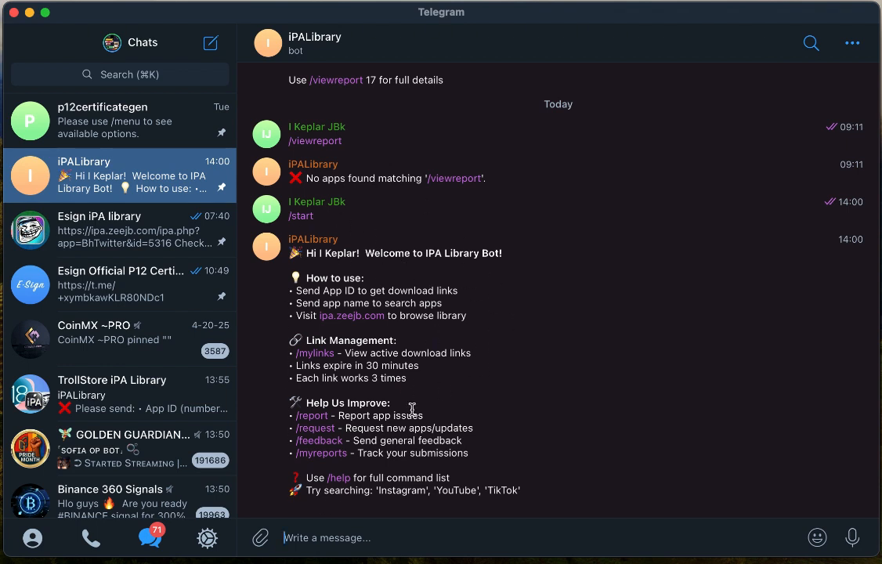
mouse_move(262, 295)
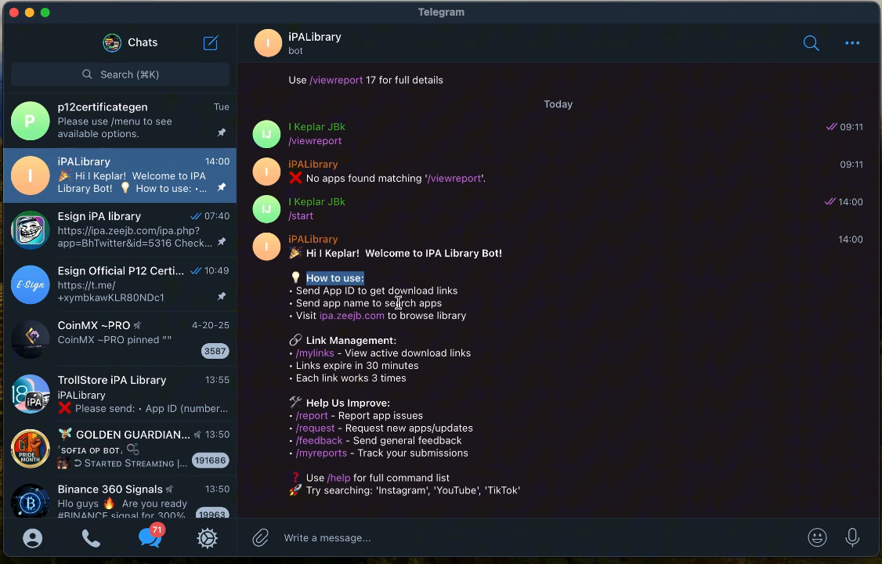
mouse_move(301, 323)
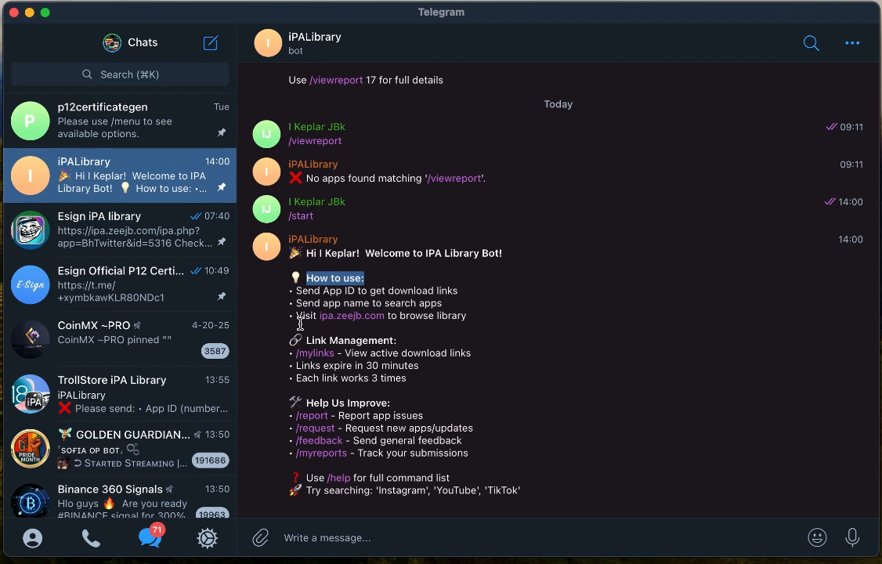
mouse_move(369, 328)
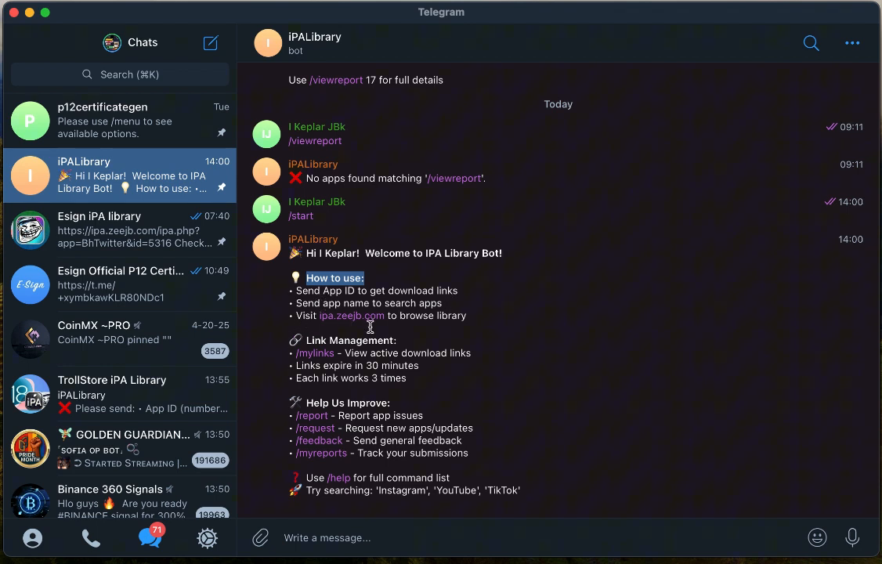
mouse_move(459, 320)
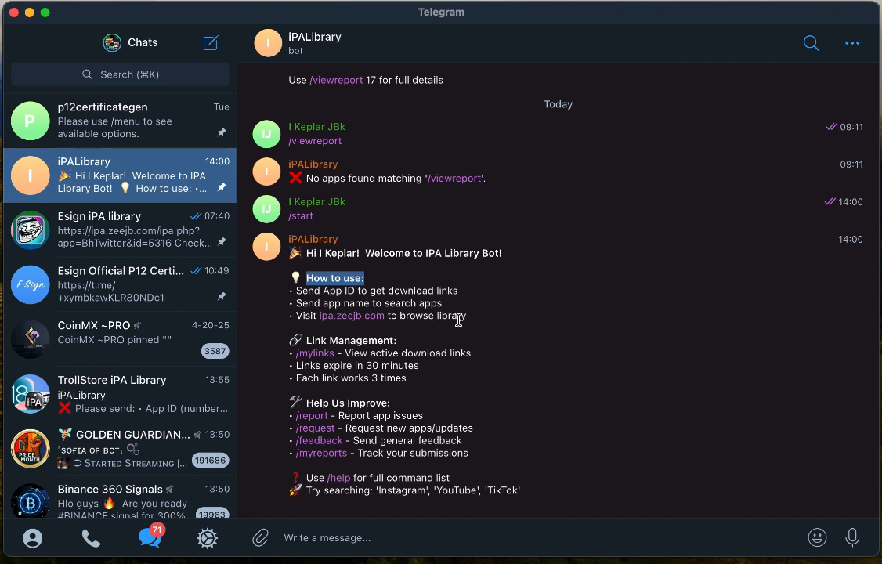
mouse_move(305, 340)
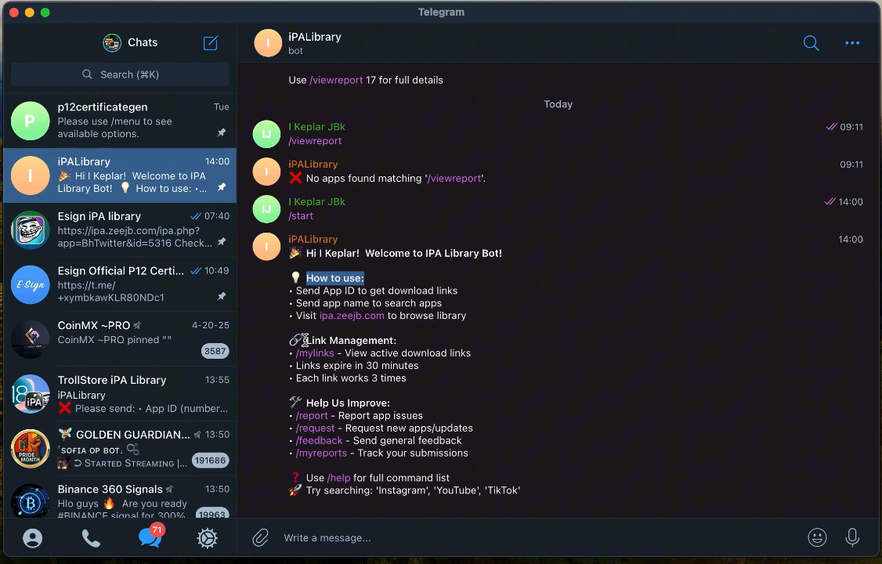
double_click(351, 340)
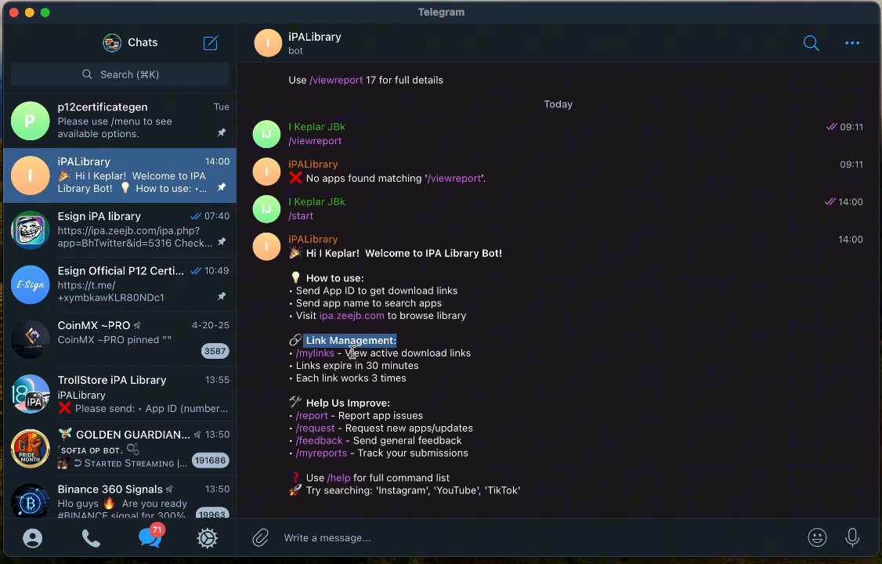
mouse_move(453, 360)
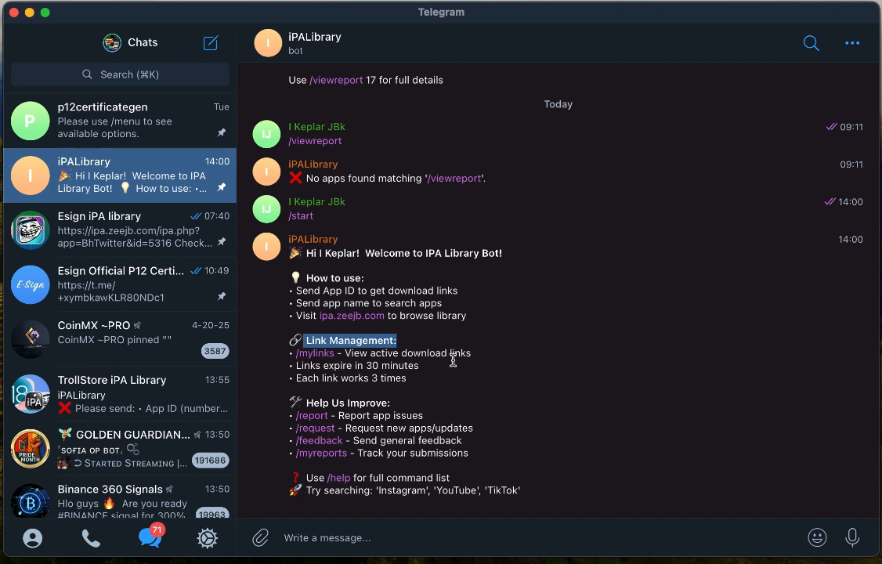
mouse_move(458, 346)
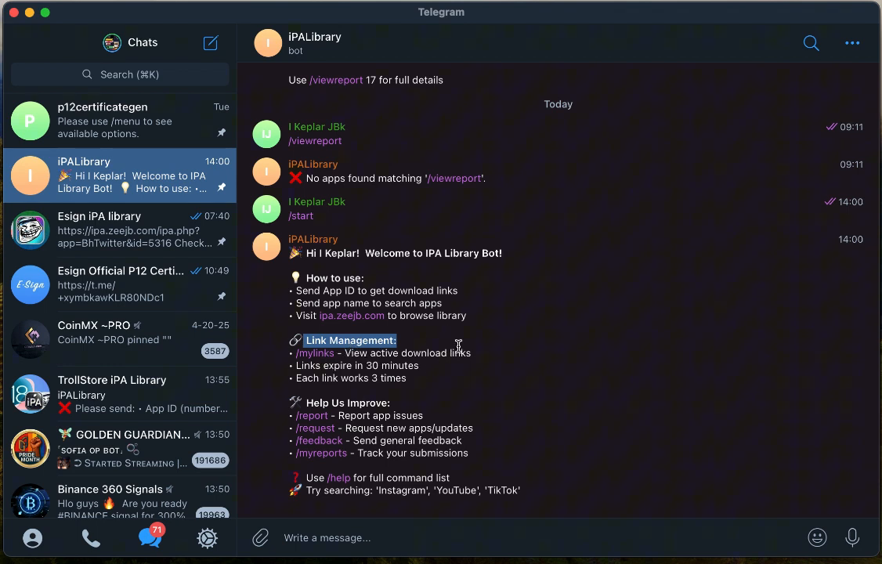
mouse_move(307, 364)
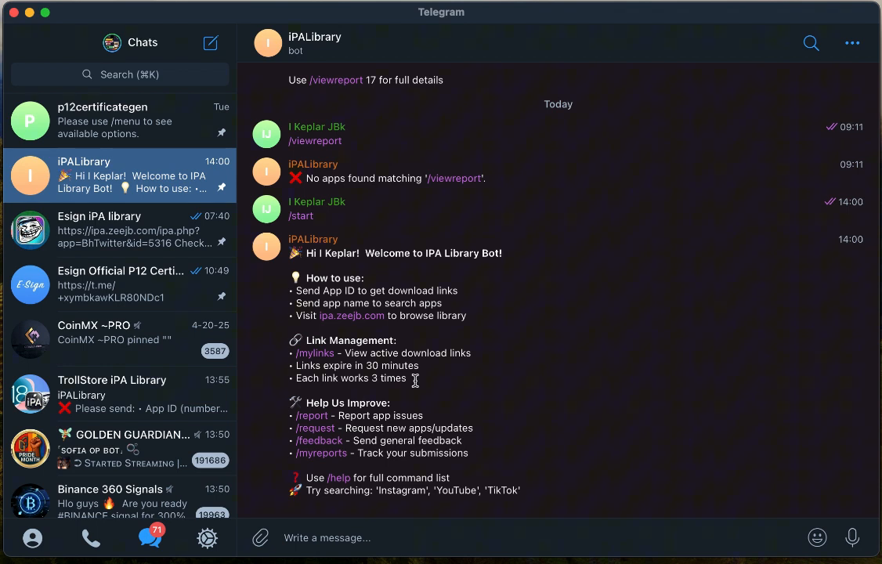
mouse_move(354, 408)
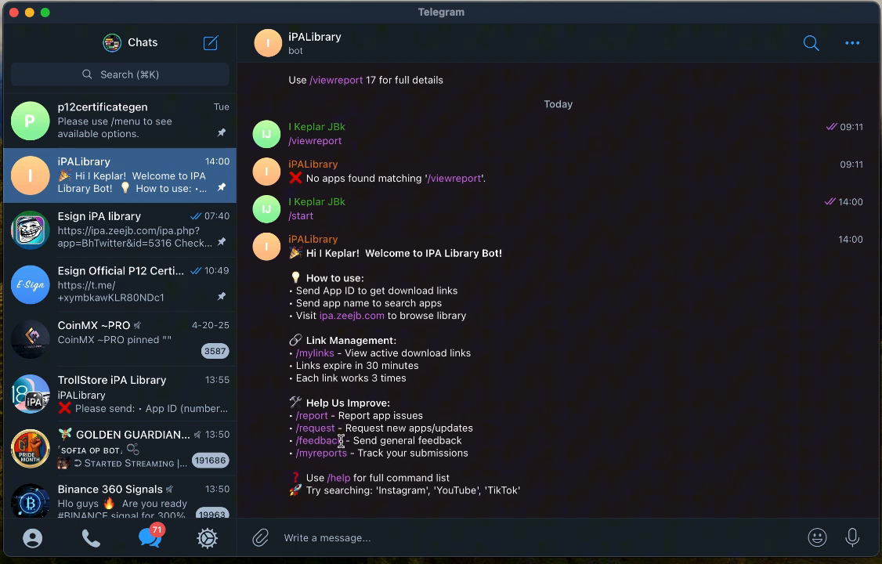
mouse_move(341, 411)
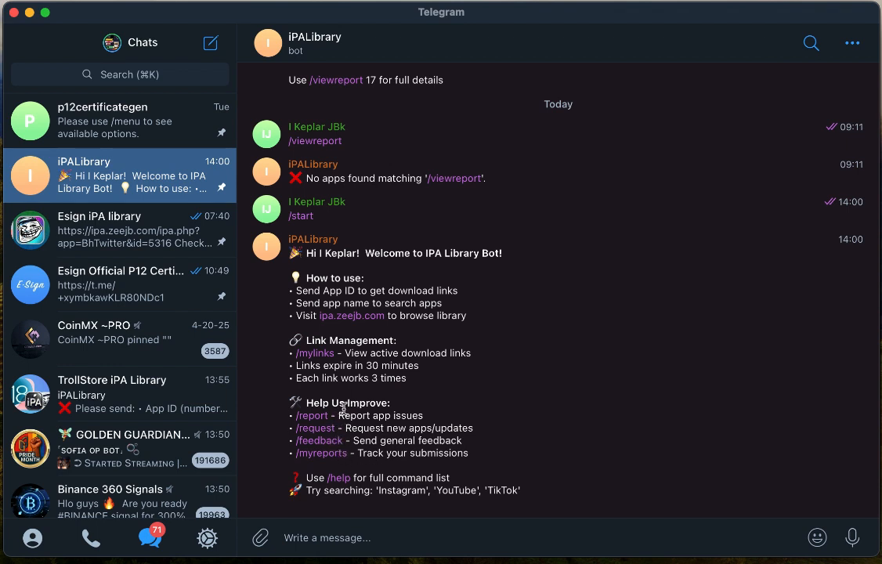
mouse_move(542, 367)
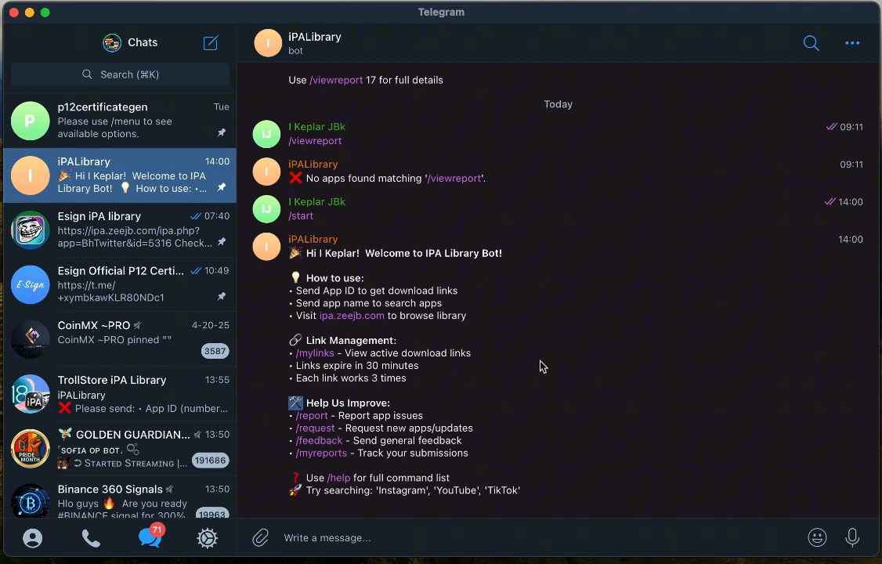
mouse_move(454, 424)
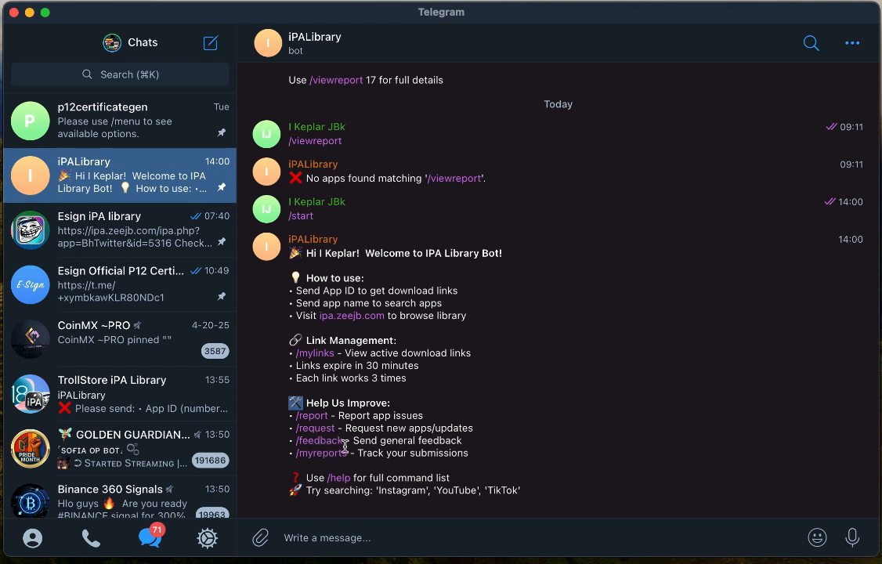
mouse_move(302, 459)
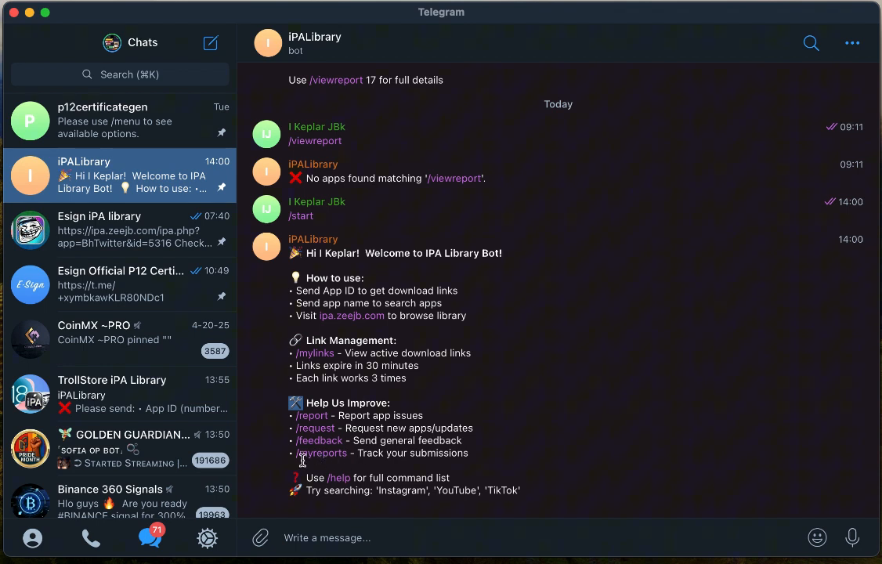
mouse_move(333, 462)
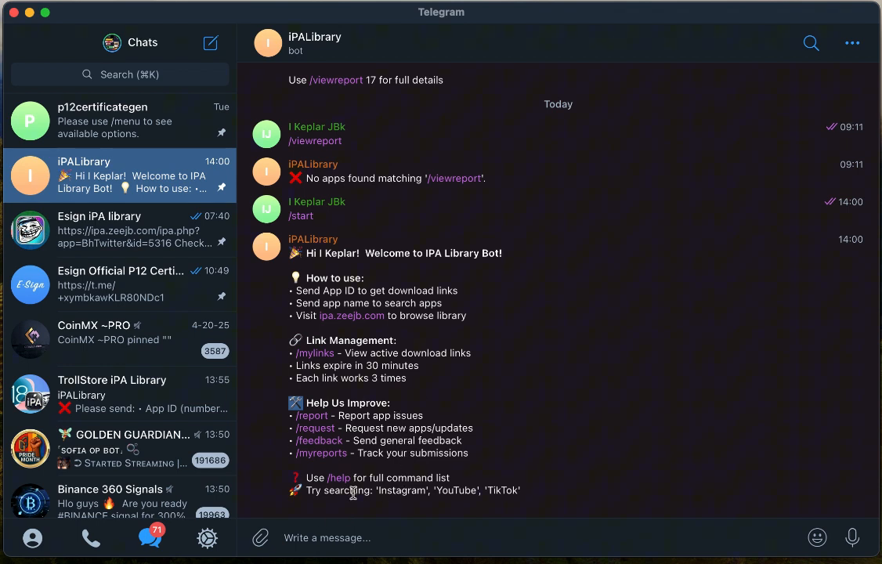
mouse_move(407, 467)
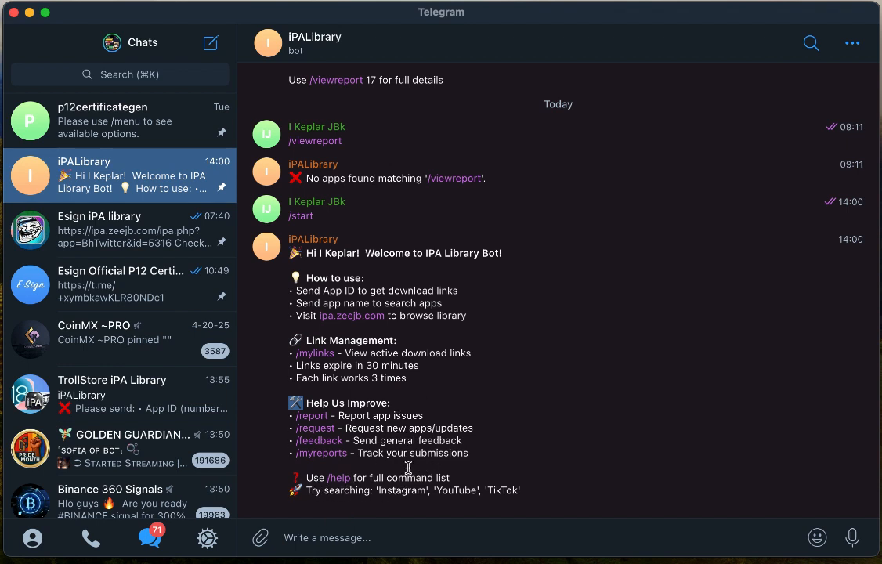
mouse_move(348, 539)
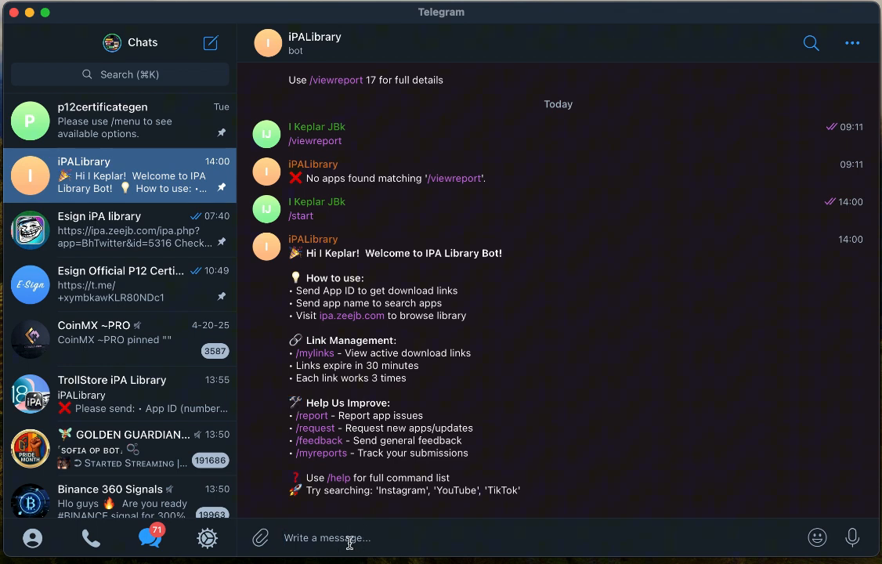
text(Esign)
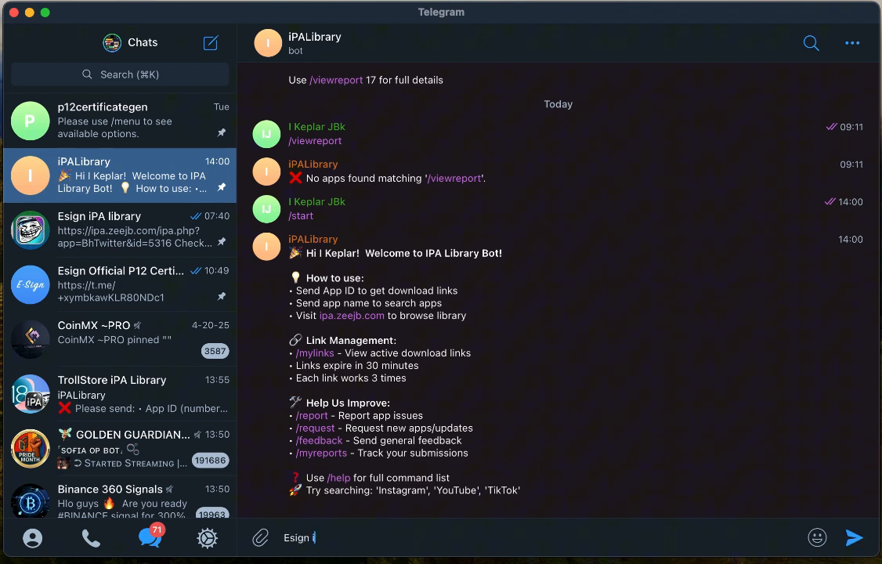
- Send the 'Esign ios' search, then begin a new 'Esign.' query after no apps matched
key(Return)
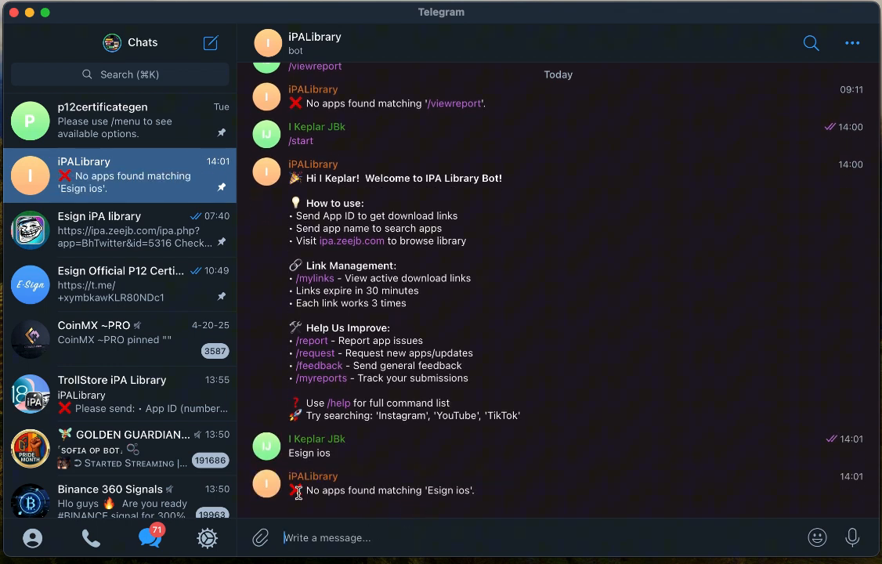
mouse_move(407, 516)
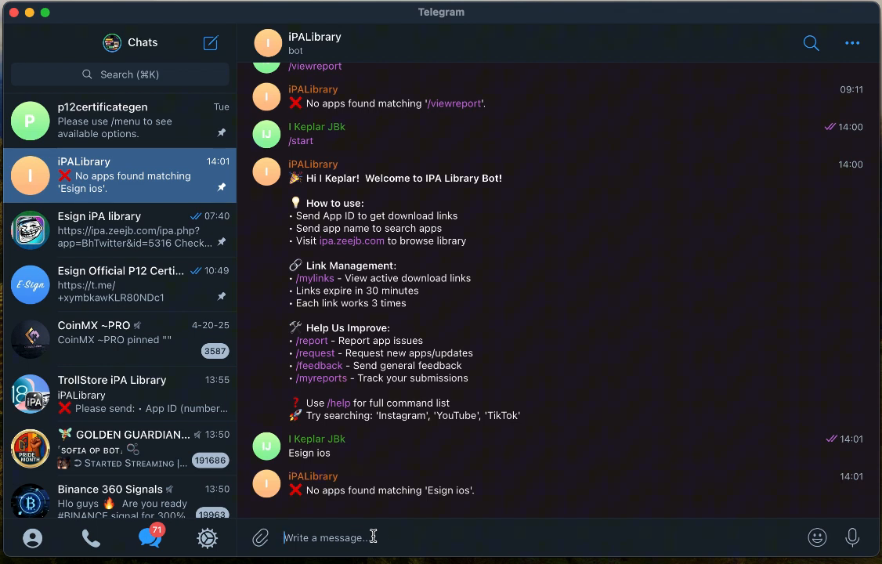
text(Esign.)
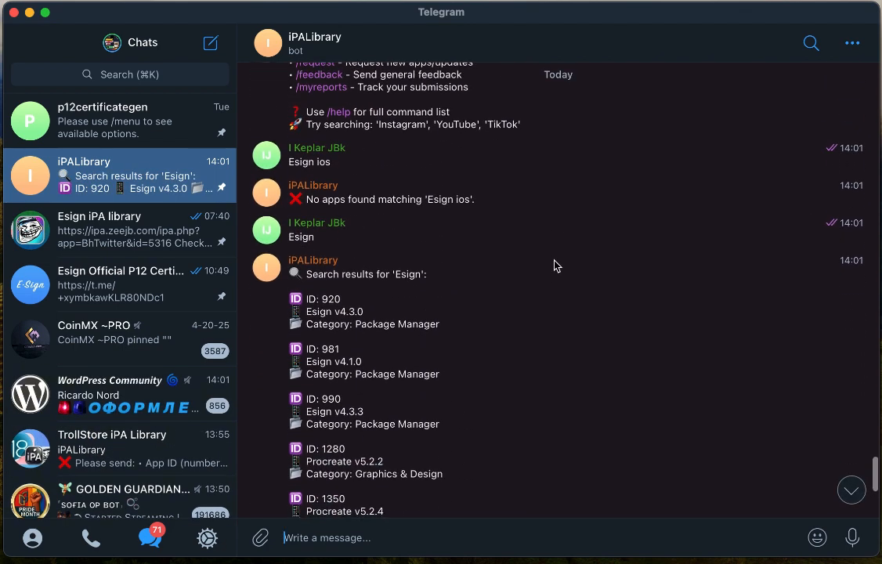
- Review the bot's Esign results list, selecting ID 990 and scrolling through v4.3.0, v4.1.0 (981) and v4.3.3
scroll(down, 3)
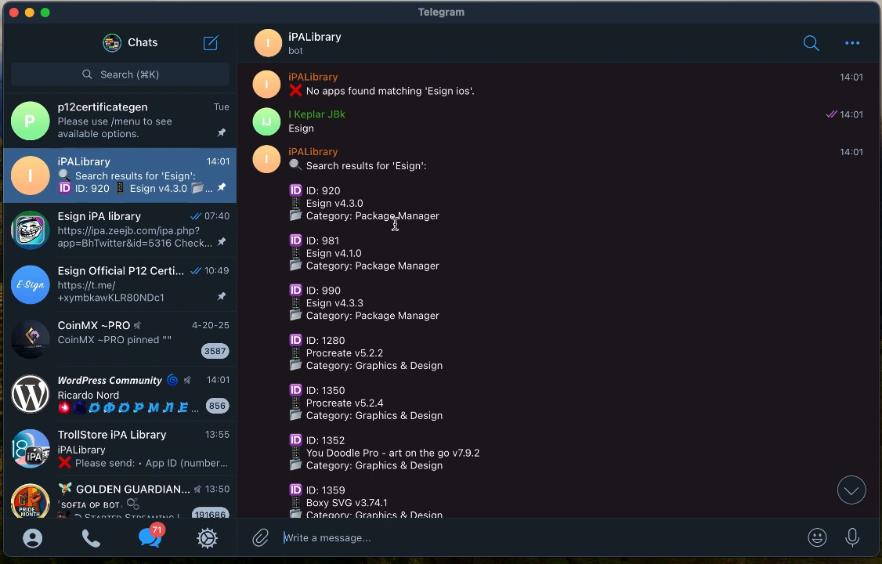
mouse_move(357, 276)
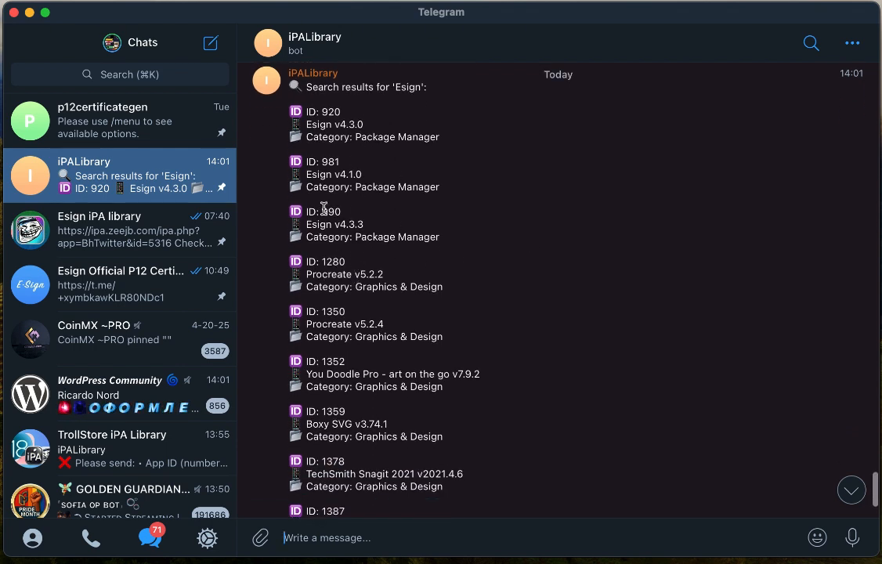
double_click(329, 212)
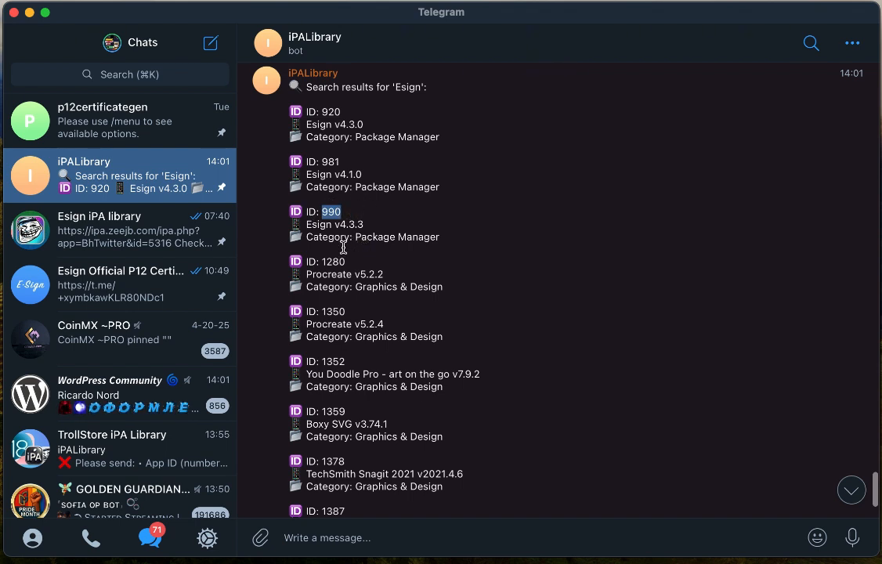
scroll(down, 3)
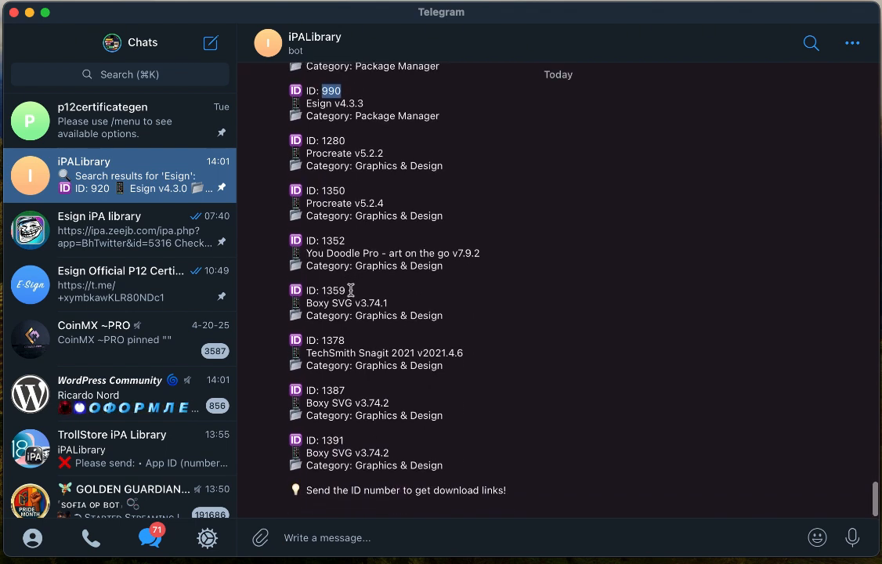
scroll(up, 3)
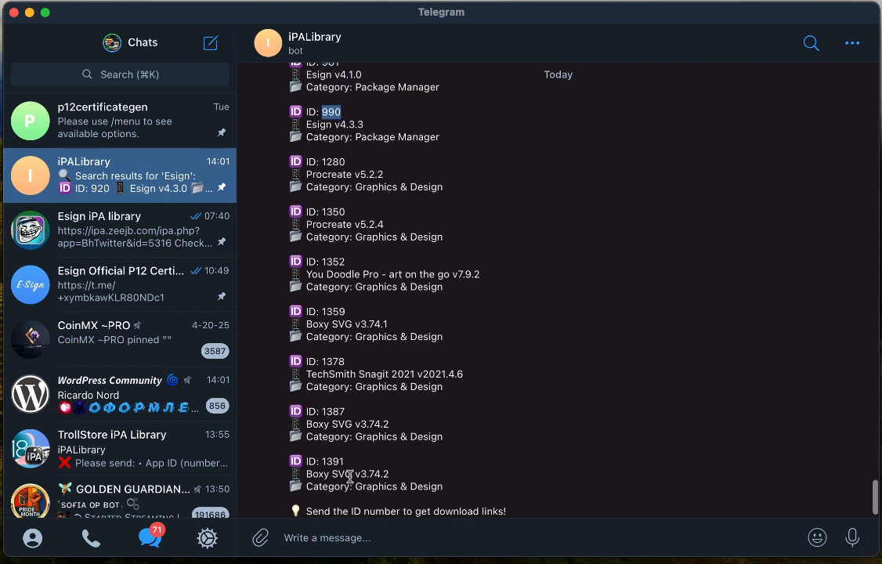
scroll(up, 3)
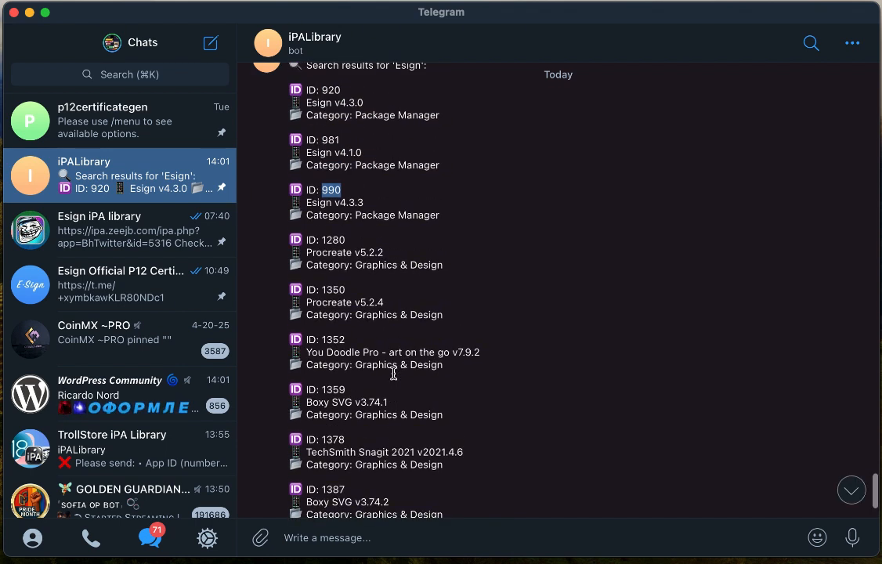
scroll(up, 3)
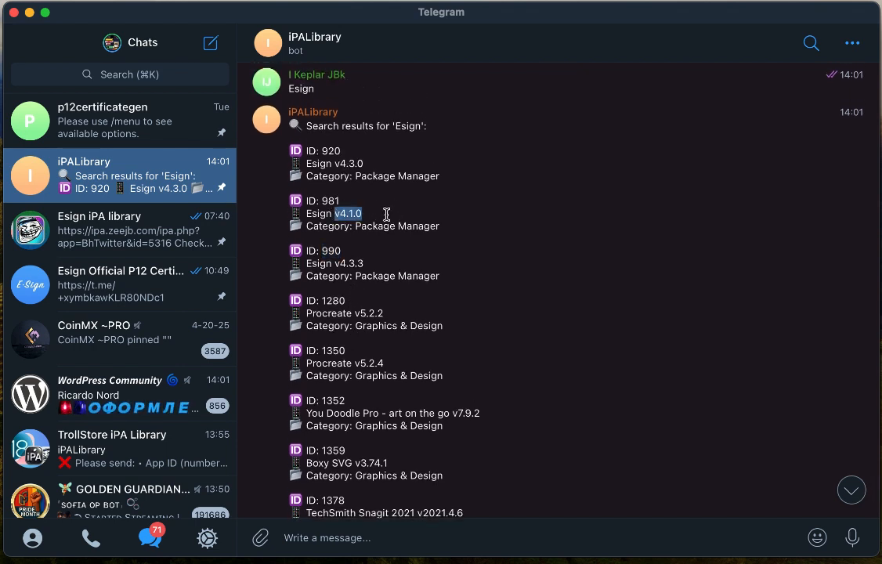
scroll(down, 3)
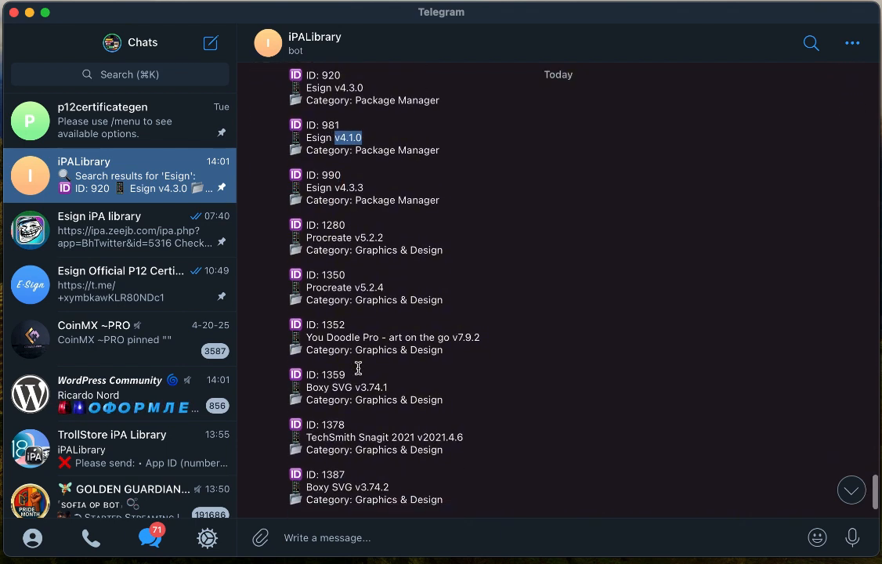
mouse_move(345, 313)
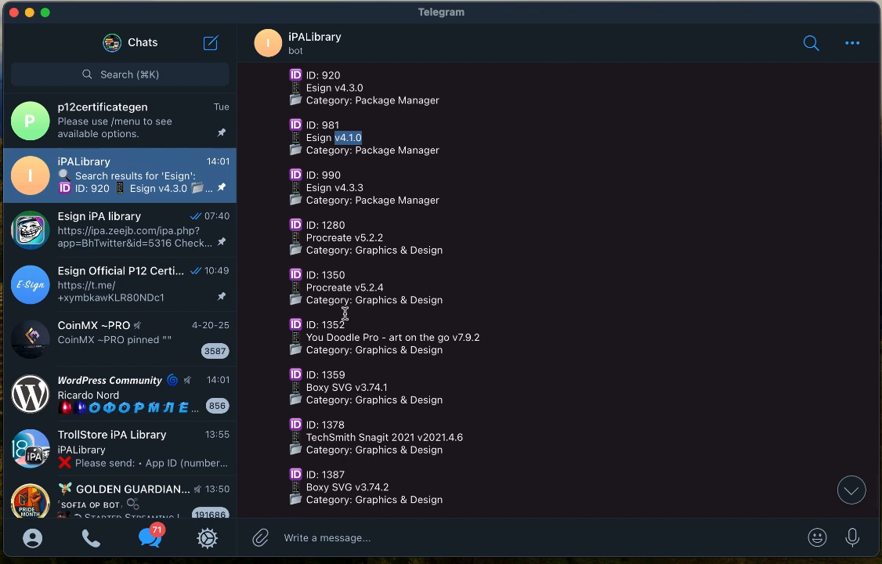
scroll(down, 3)
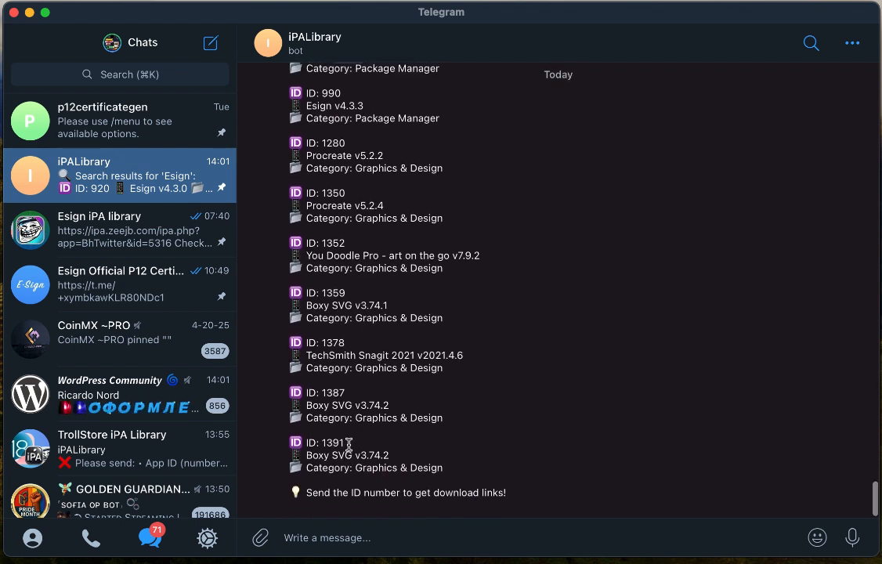
scroll(up, 3)
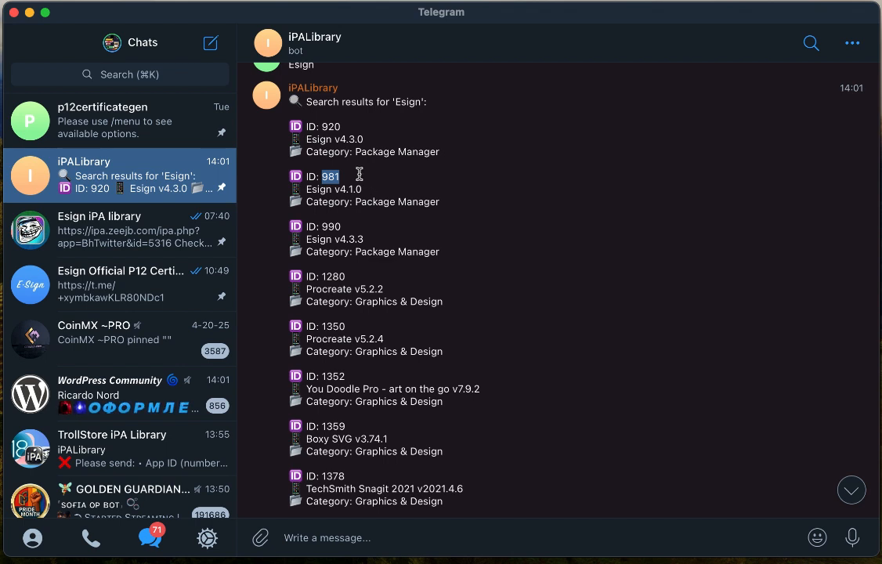
mouse_move(338, 480)
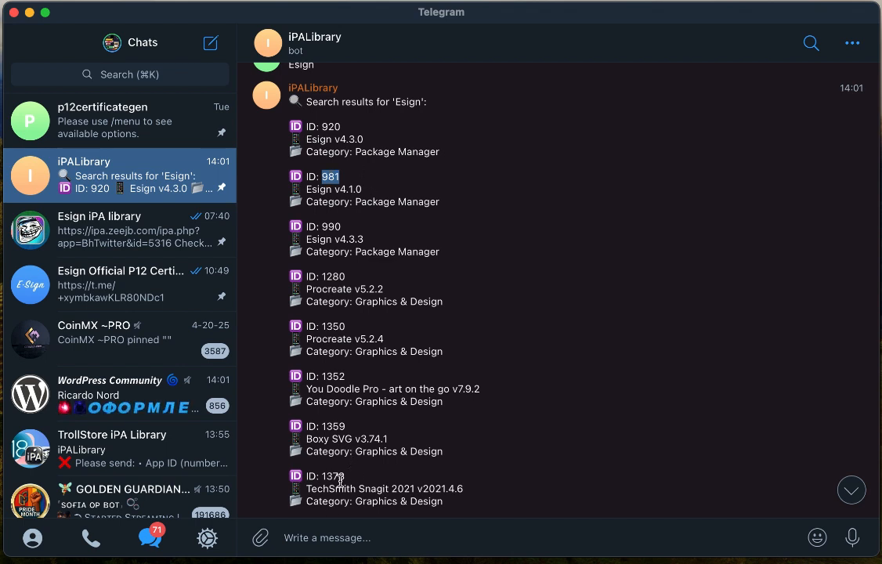
- Send ID 981 and scroll the bot's Esign 4.1.0 reply with secure and MediaFire download links
text(981)
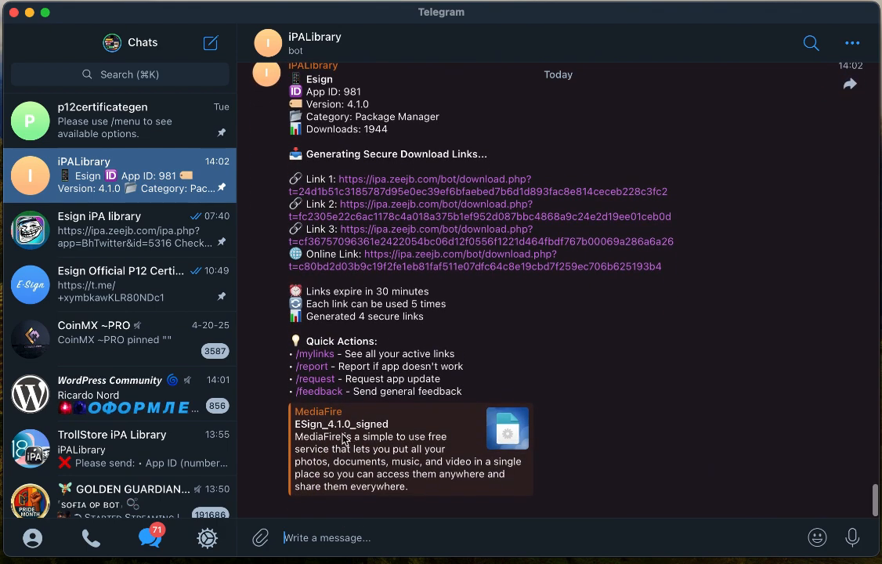
mouse_move(379, 436)
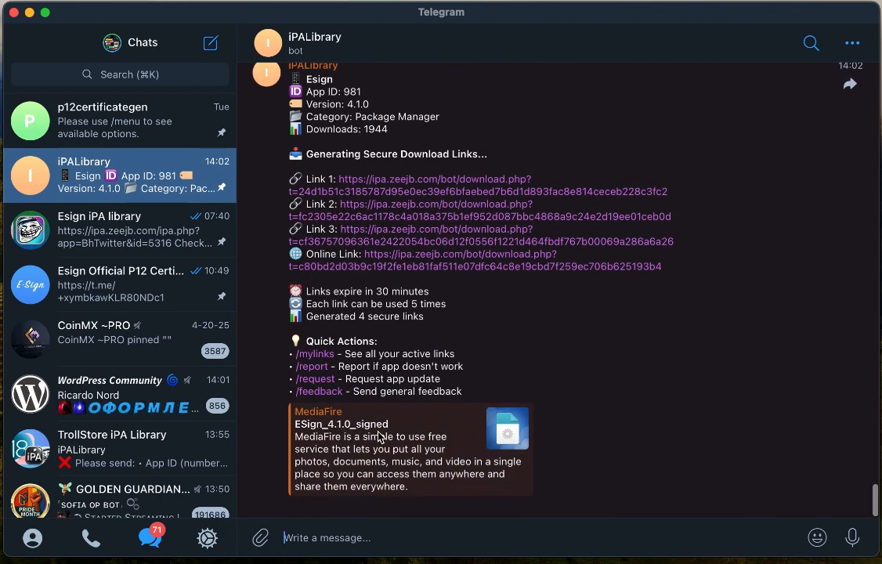
mouse_move(406, 339)
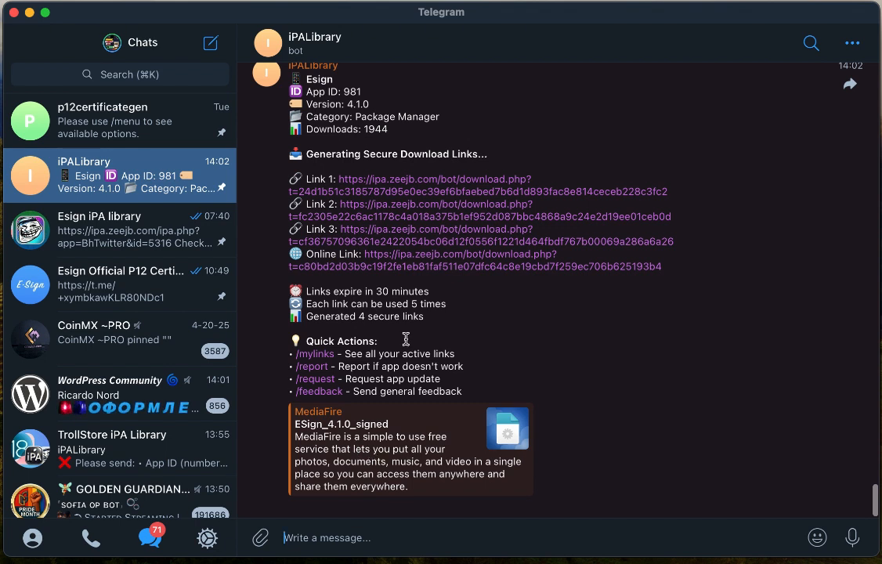
scroll(up, 3)
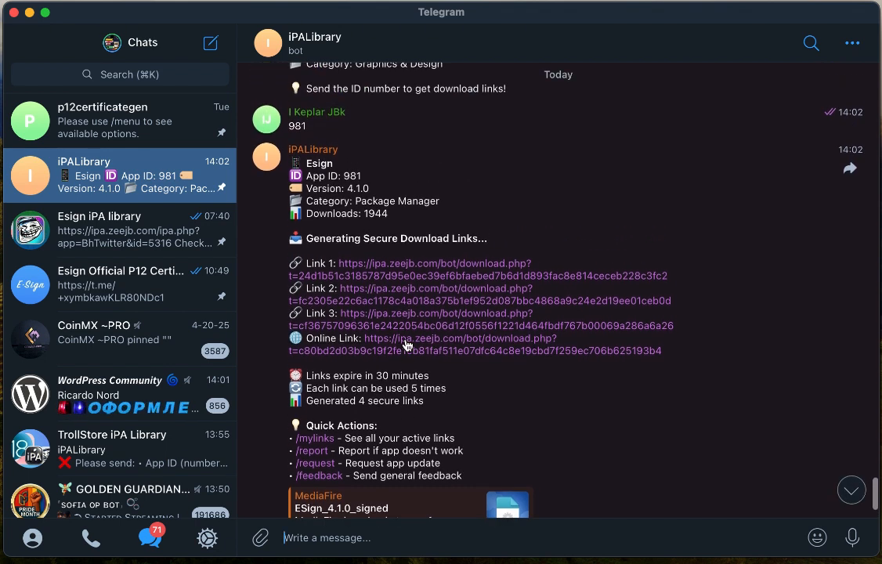
mouse_move(420, 273)
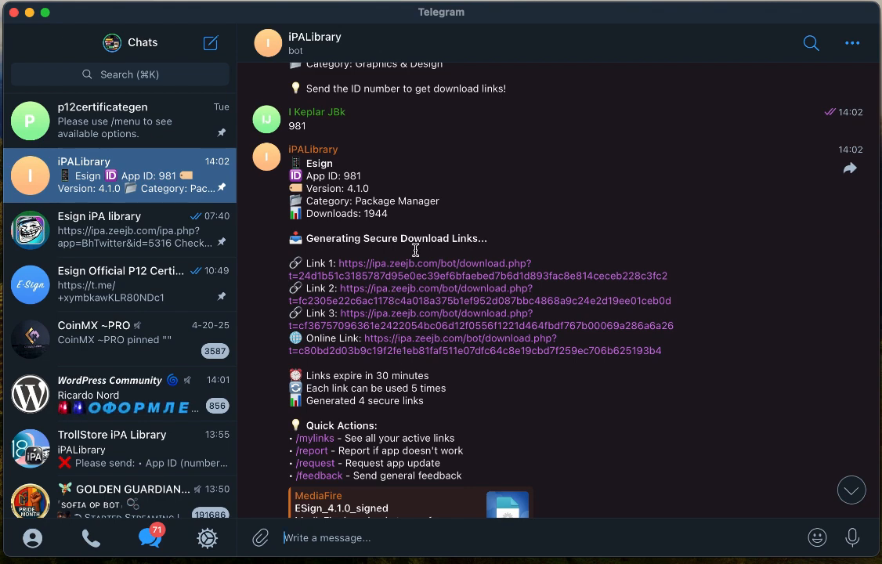
mouse_move(411, 273)
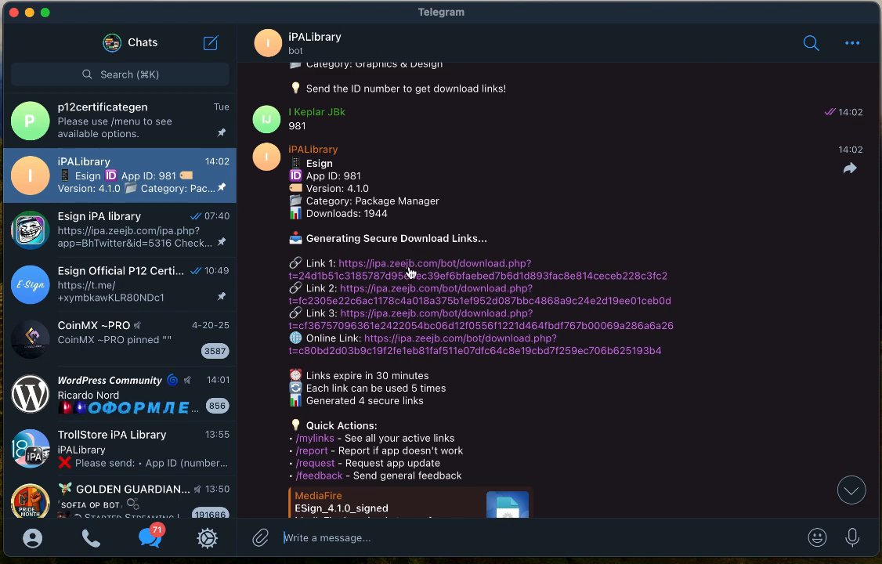
scroll(down, 3)
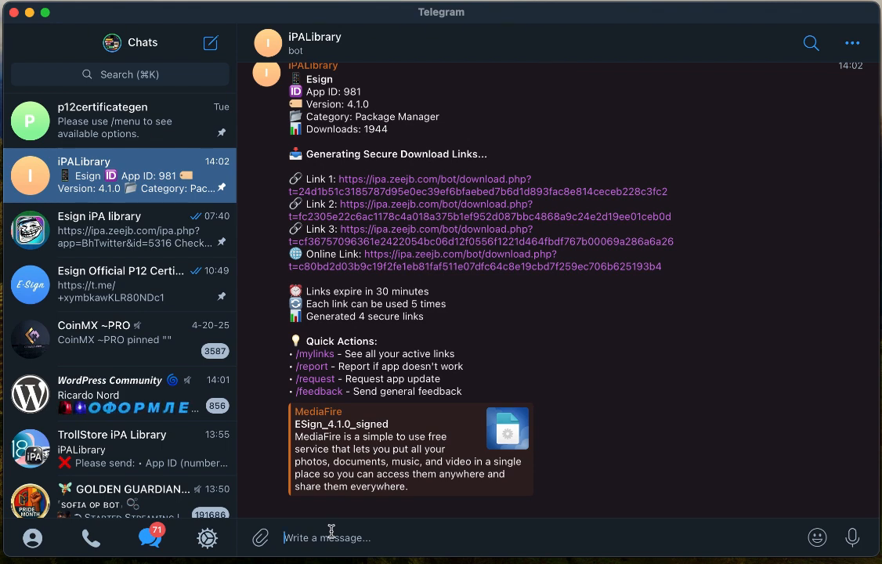
- Search the bot for 'feather' and select ID 5302 under Feather iOS v2.1.1
text(feath)
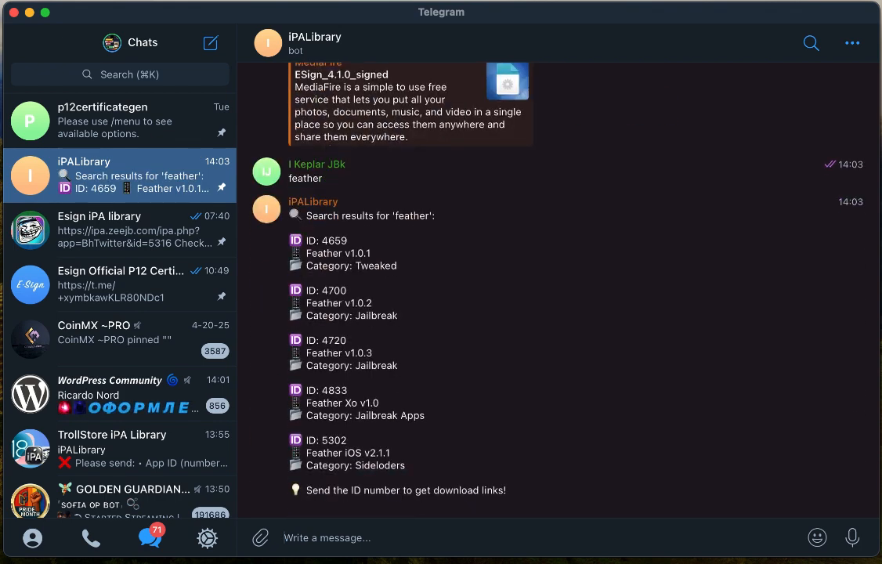
mouse_move(320, 247)
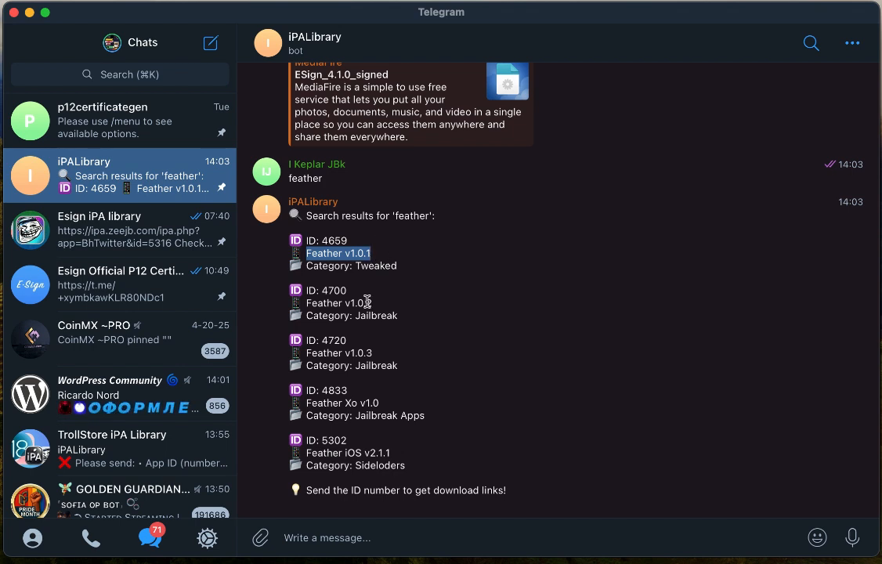
mouse_move(376, 468)
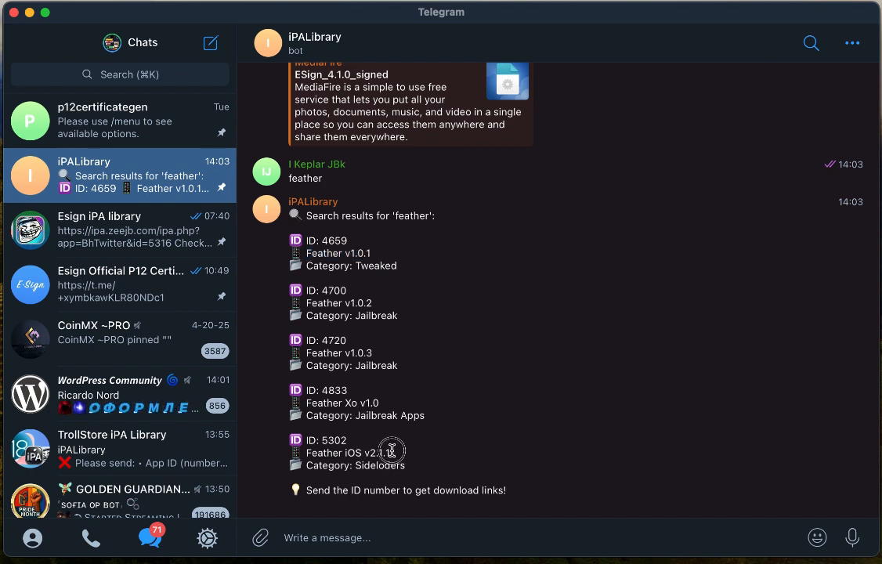
double_click(330, 439)
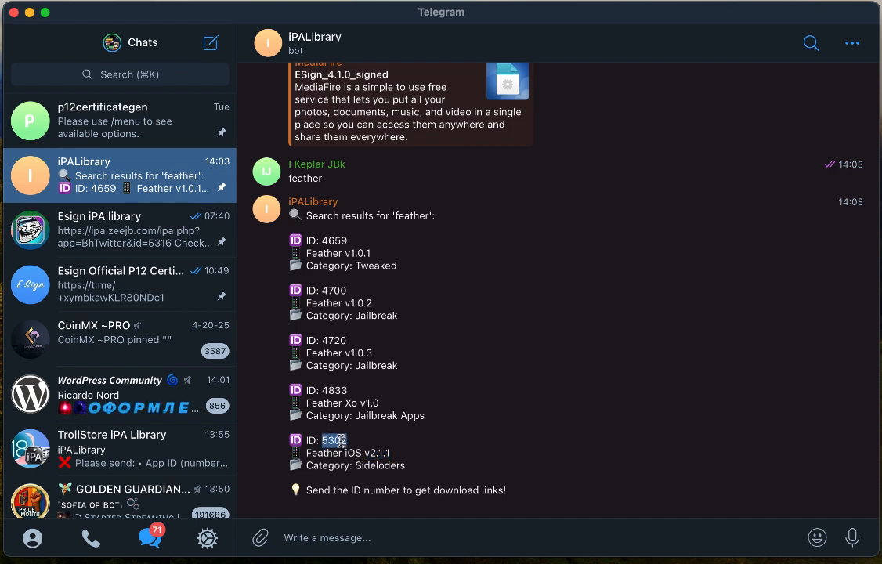
- Send ID 5302 to get Feather iOS 2.1.1 details and its secure download links
text(5302)
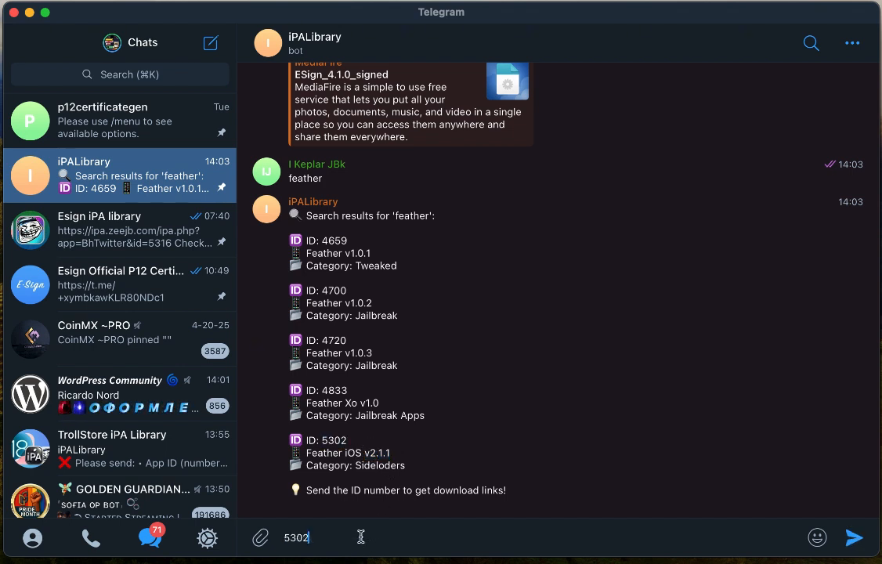
mouse_move(535, 551)
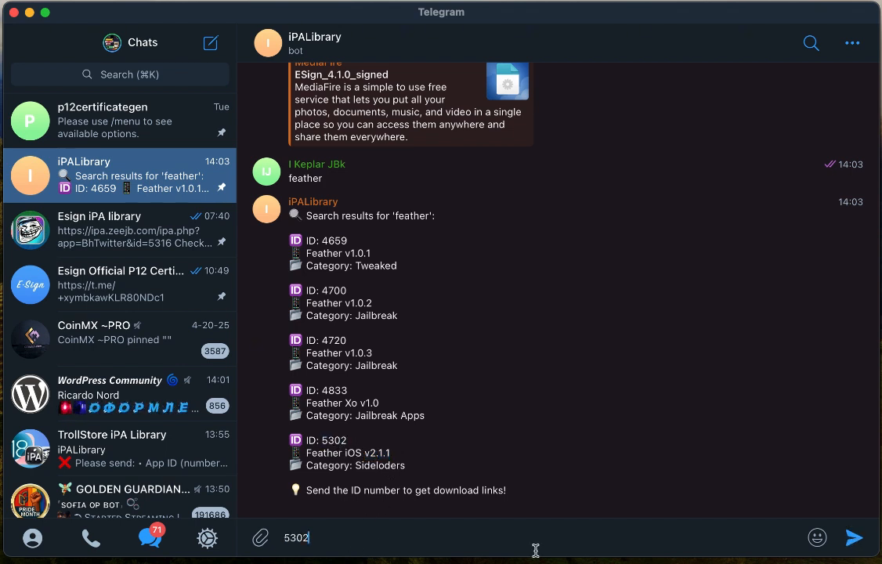
click(817, 537)
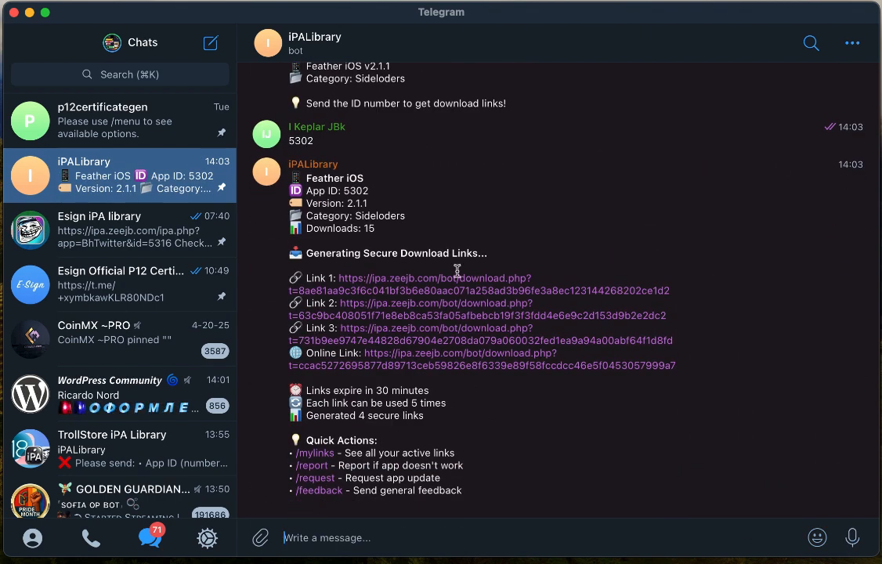
mouse_move(384, 290)
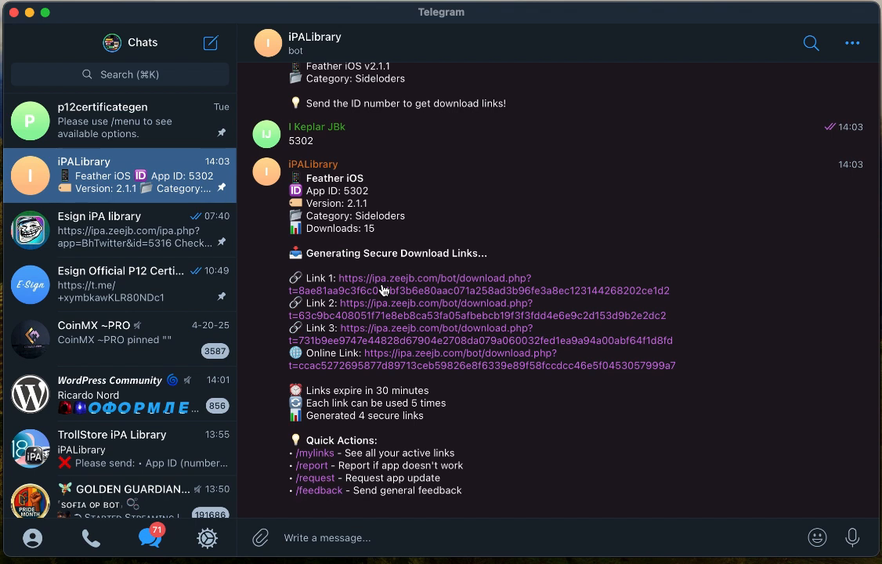
mouse_move(482, 312)
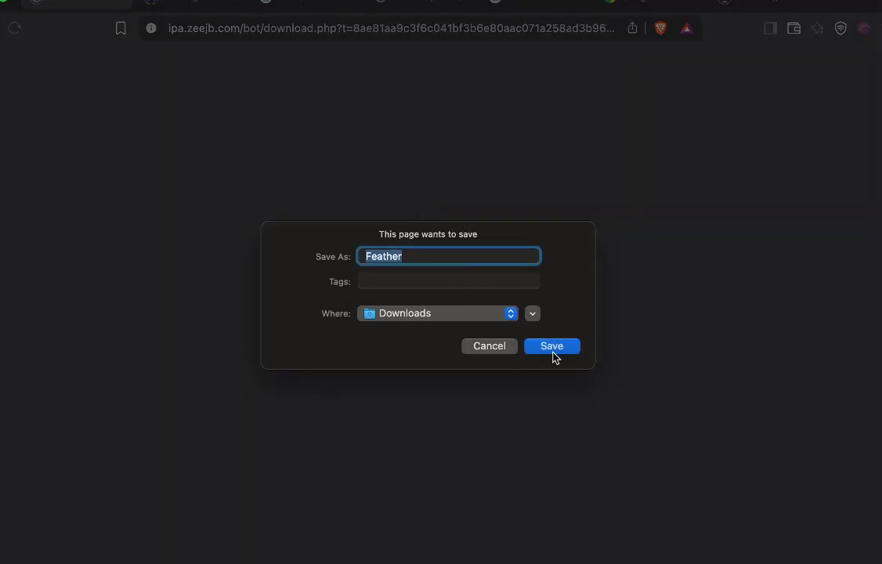
- Save Feather.ipa to Downloads in Brave and check its progress in the downloads panel
click(551, 346)
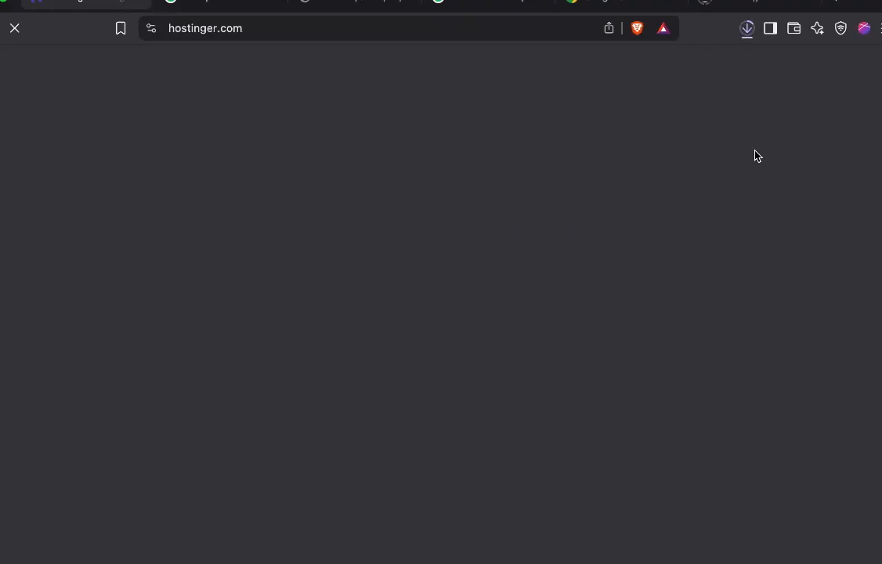
click(746, 29)
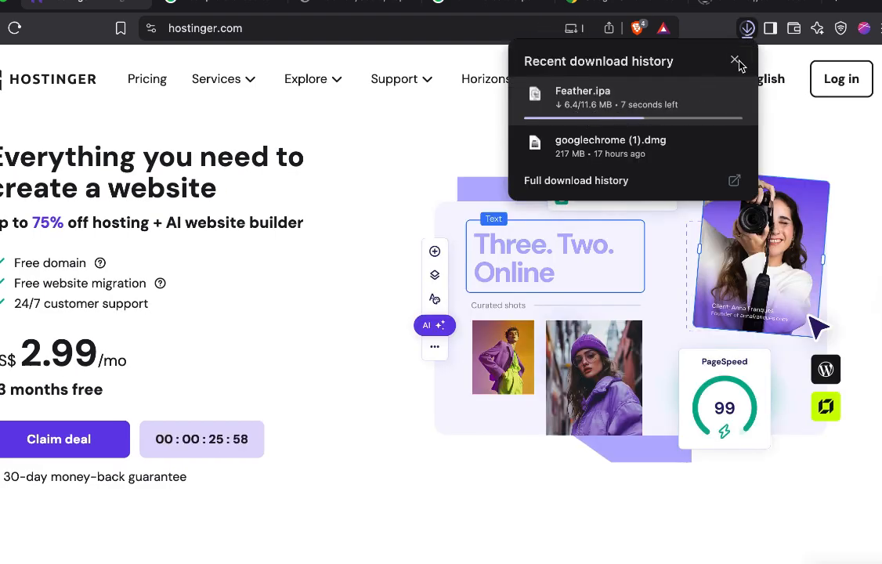
click(735, 60)
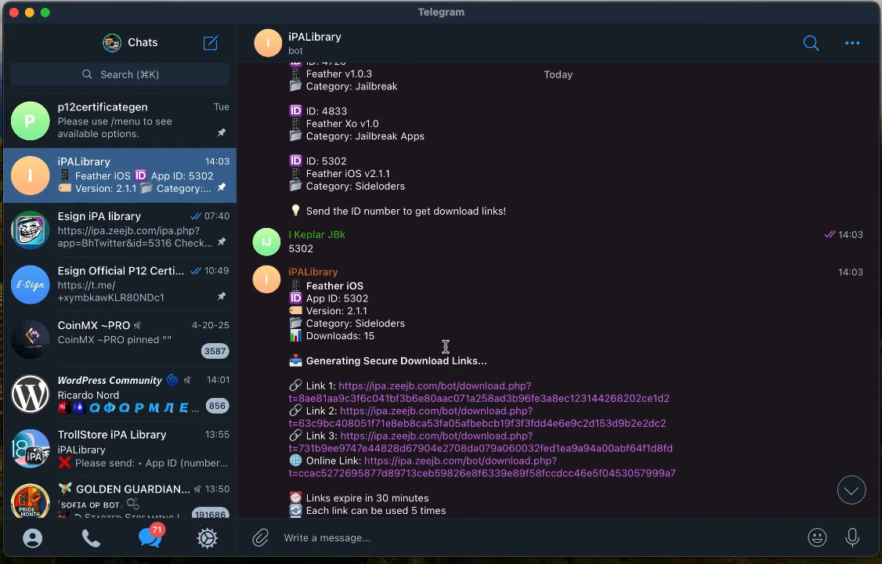
scroll(down, 3)
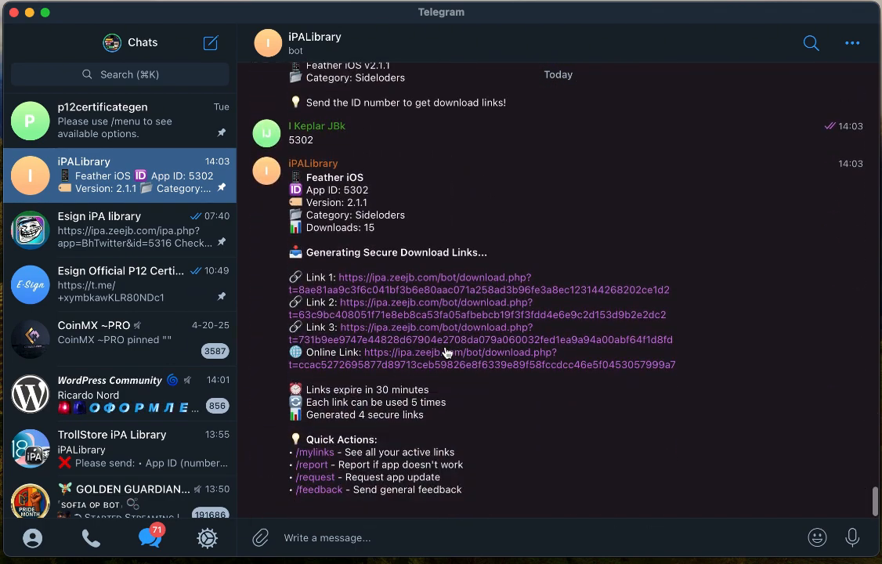
scroll(up, 3)
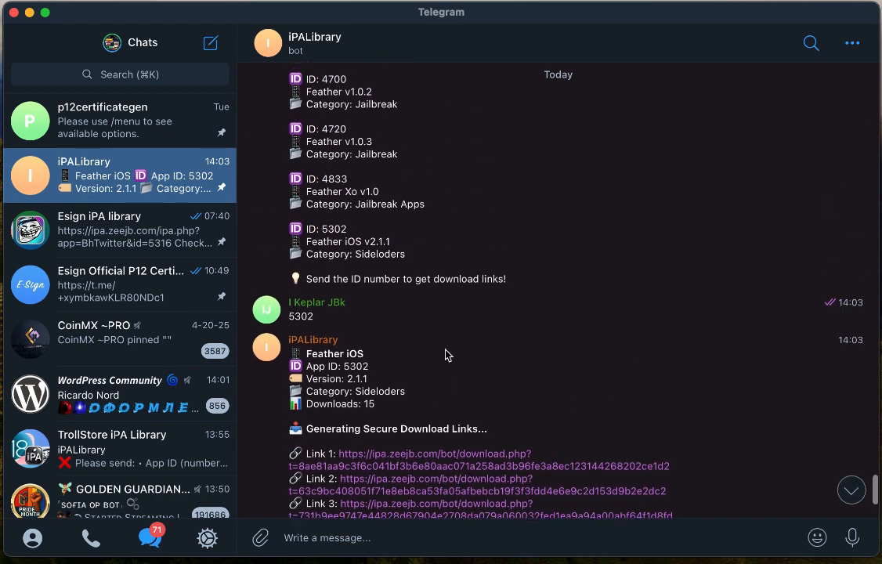
scroll(down, 3)
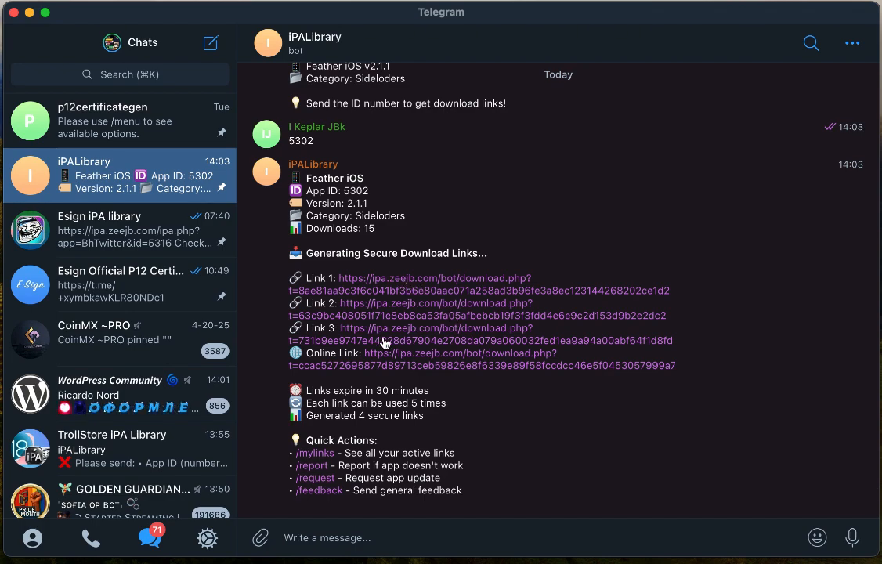
scroll(down, 3)
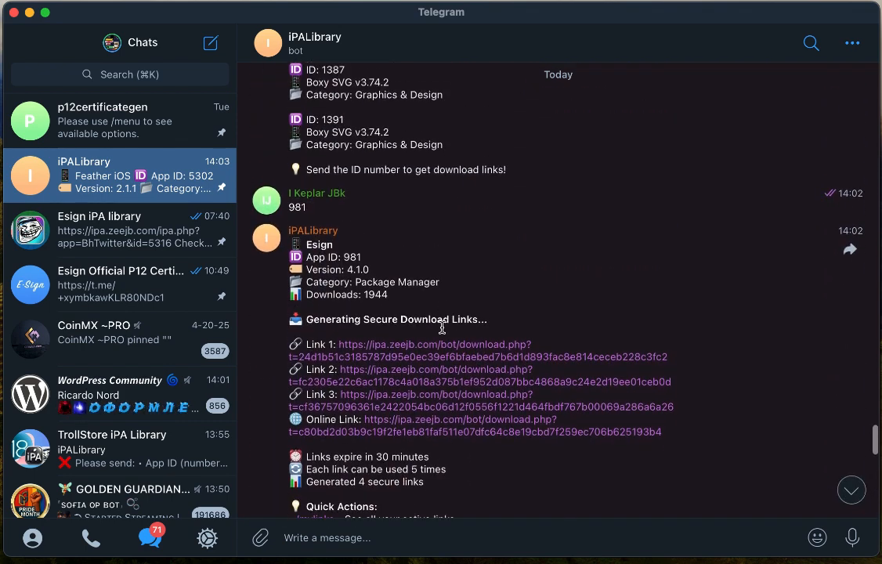
scroll(up, 3)
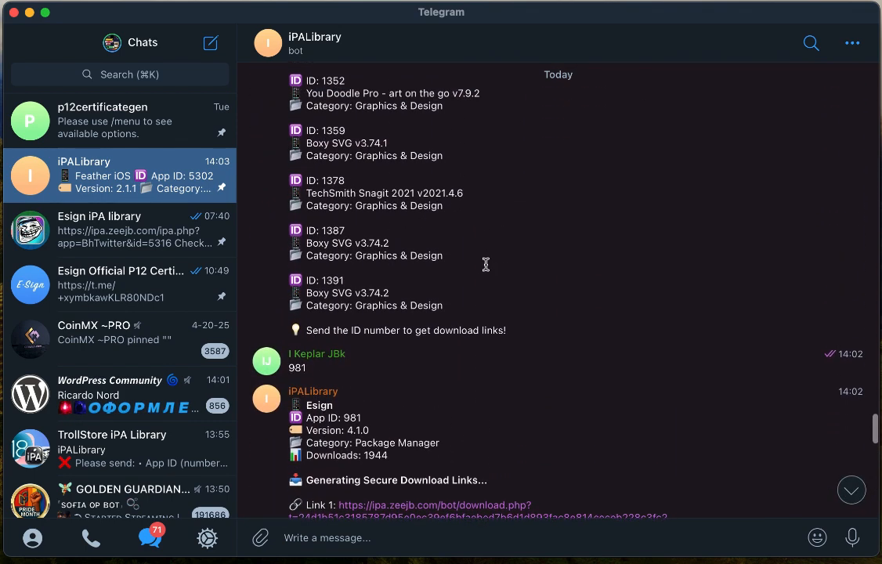
mouse_move(538, 382)
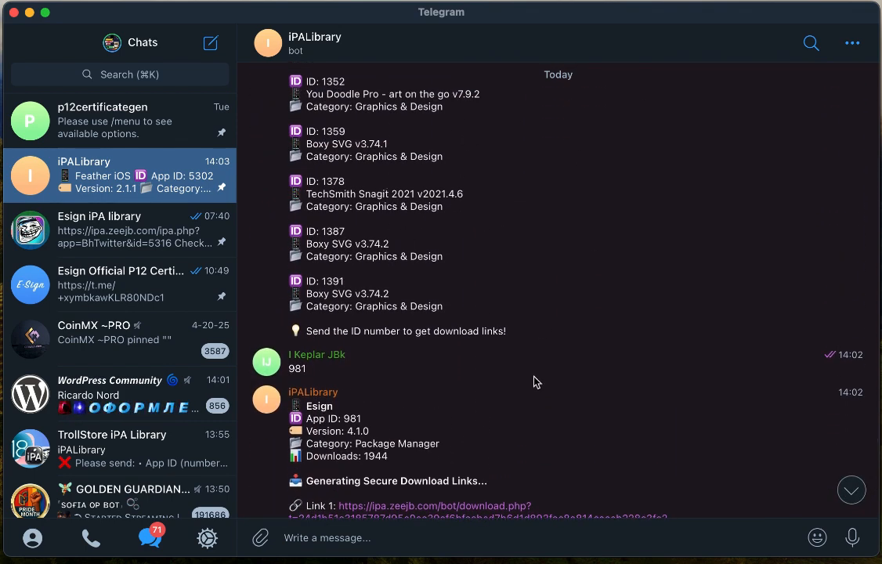
mouse_move(480, 417)
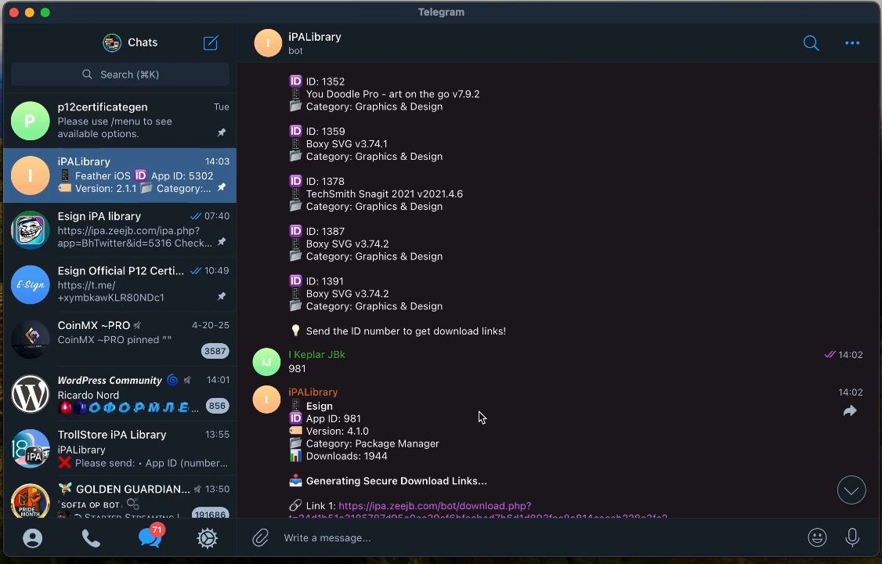